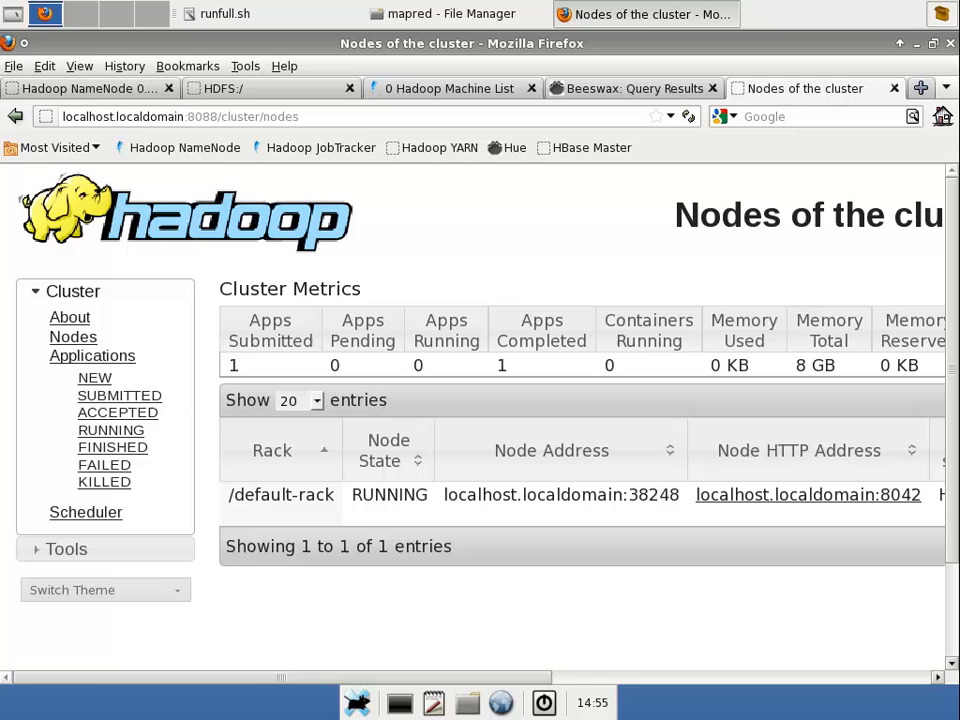
pyautogui.moveTo(630, 629)
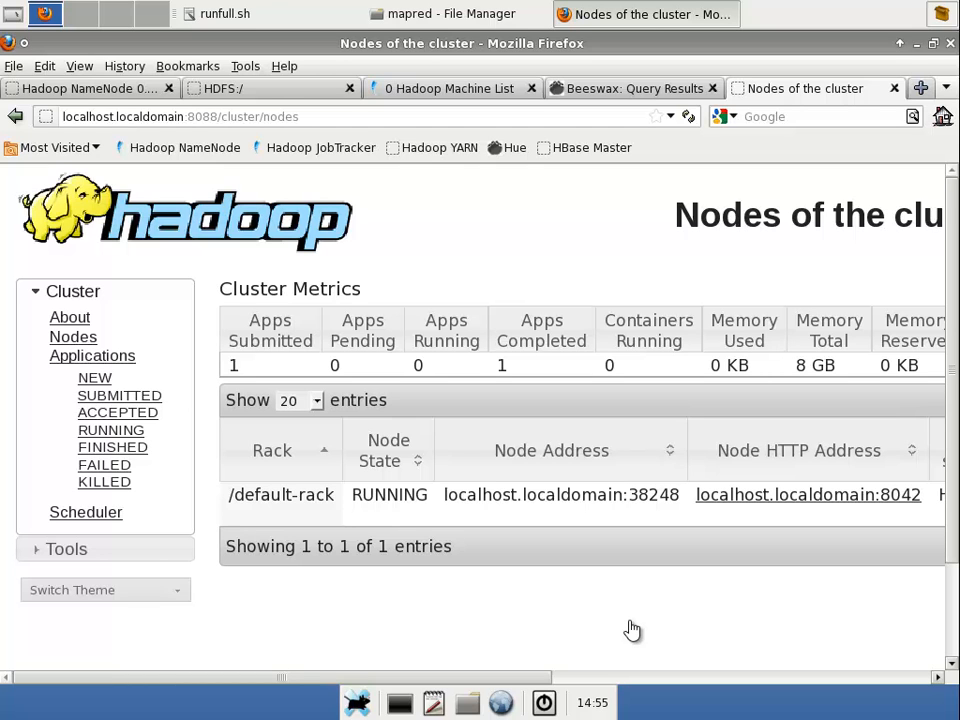
pyautogui.moveTo(818, 499)
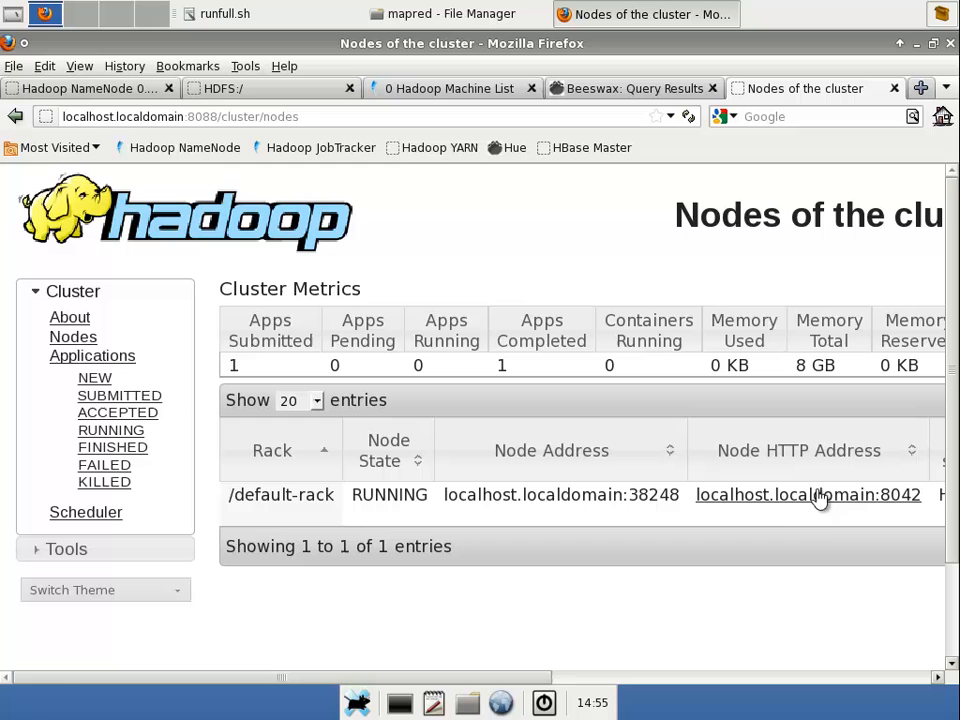
pyautogui.moveTo(285, 375)
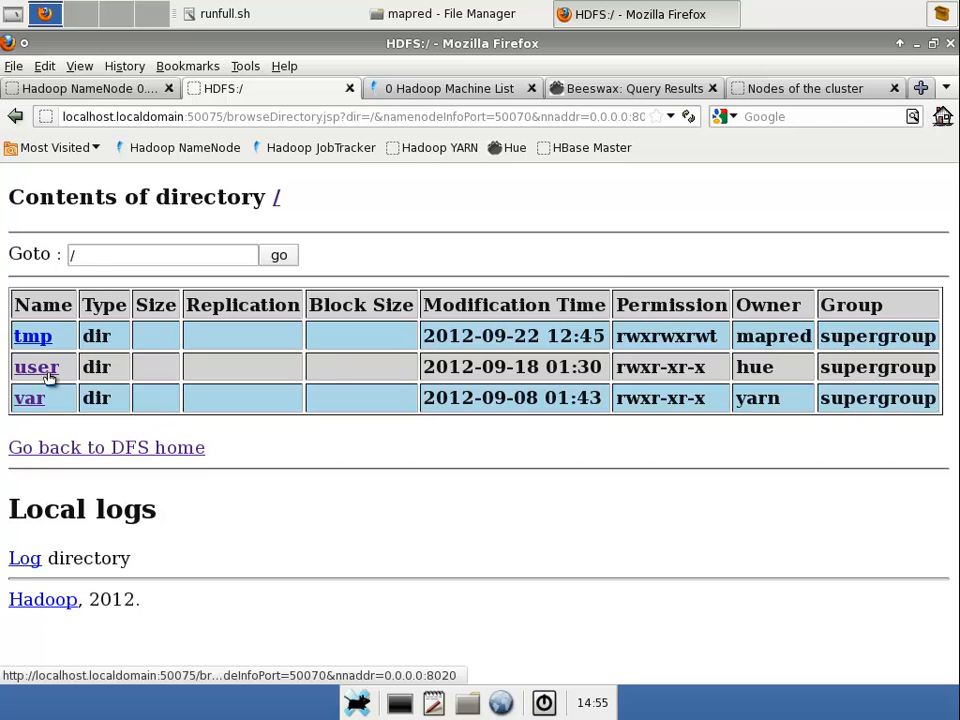
# Browse HDFS to /user/hive/warehouse/wordsbybook and view the part-00000 word counts
pyautogui.click(36, 366)
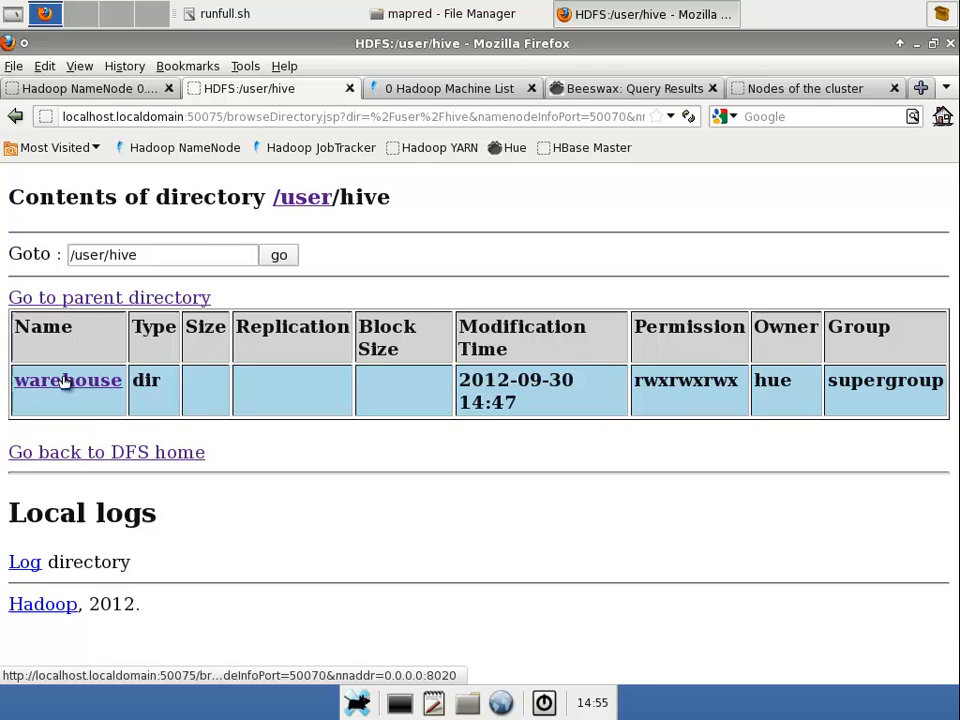
pyautogui.click(67, 380)
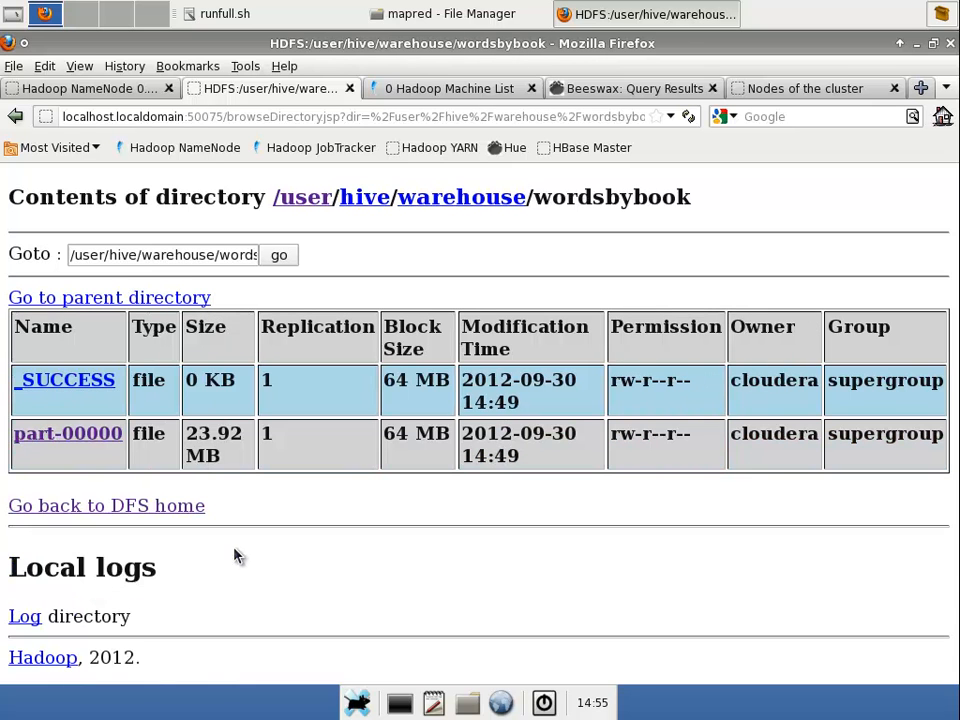
pyautogui.click(67, 433)
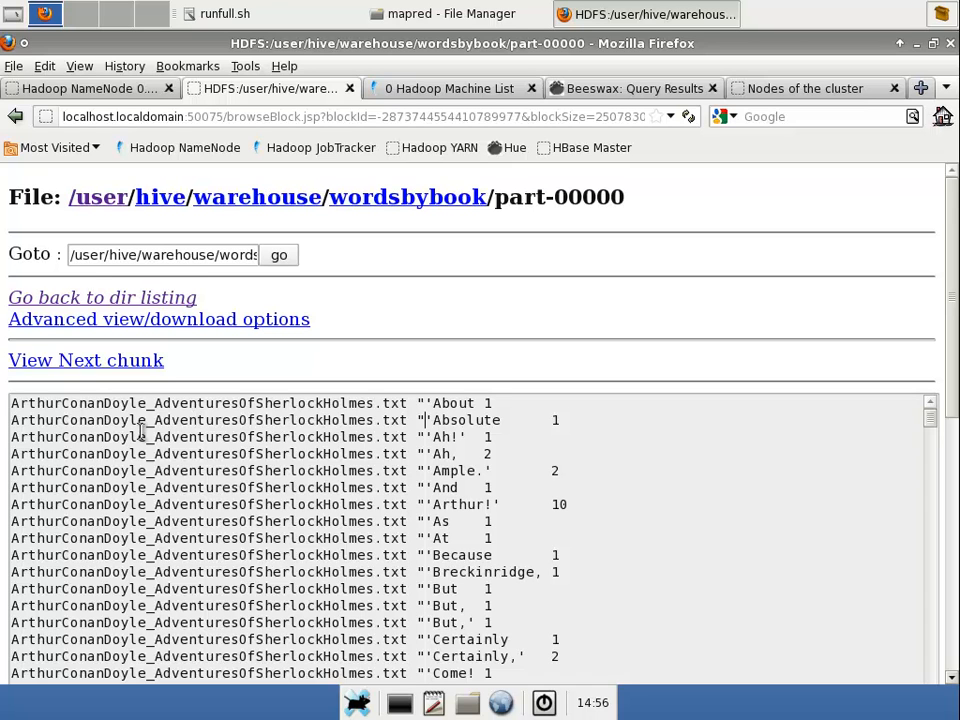
pyautogui.moveTo(13, 439)
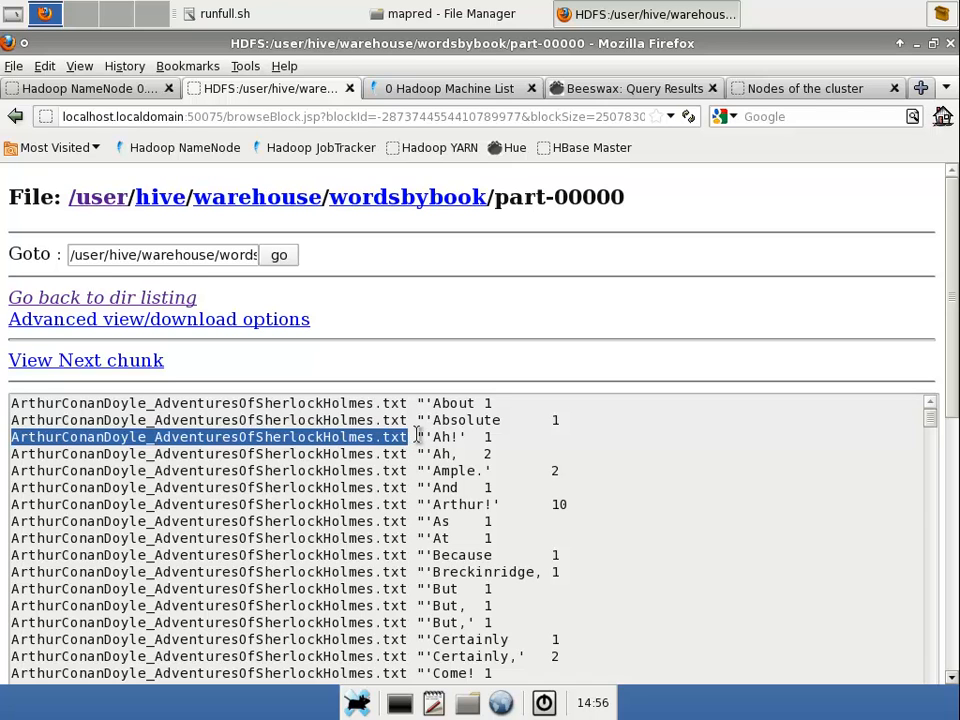
pyautogui.click(492, 437)
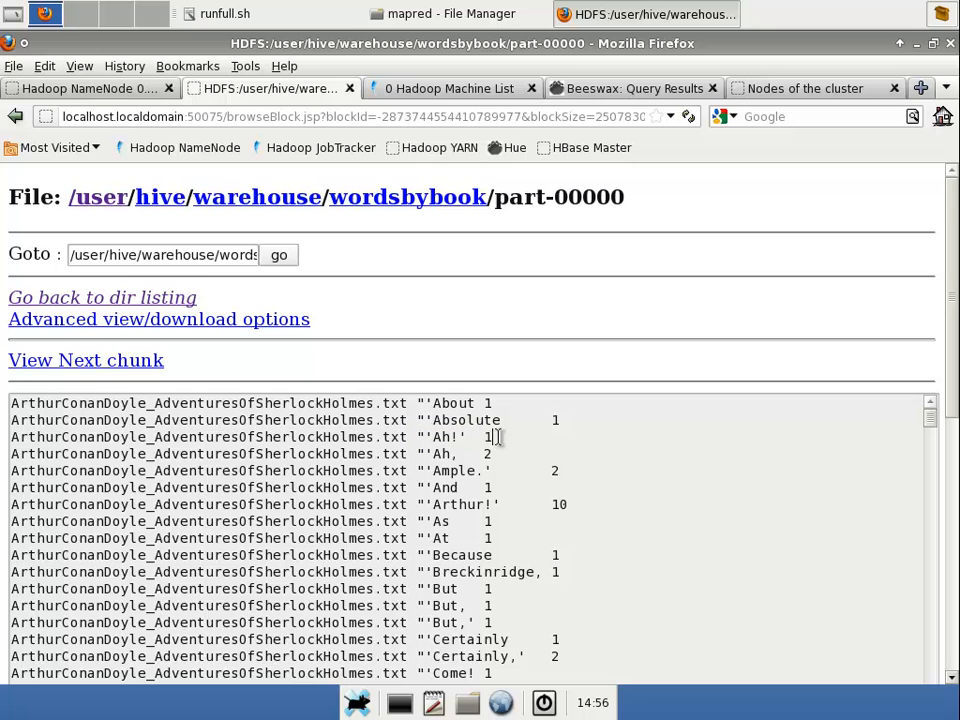
pyautogui.scroll(-3)
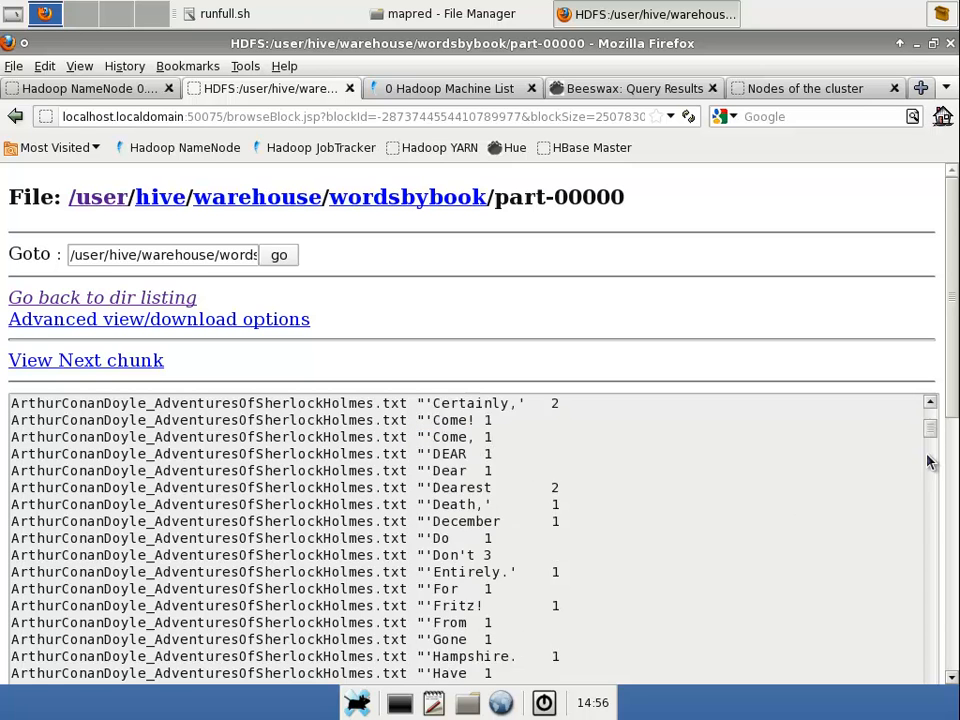
pyautogui.scroll(-3)
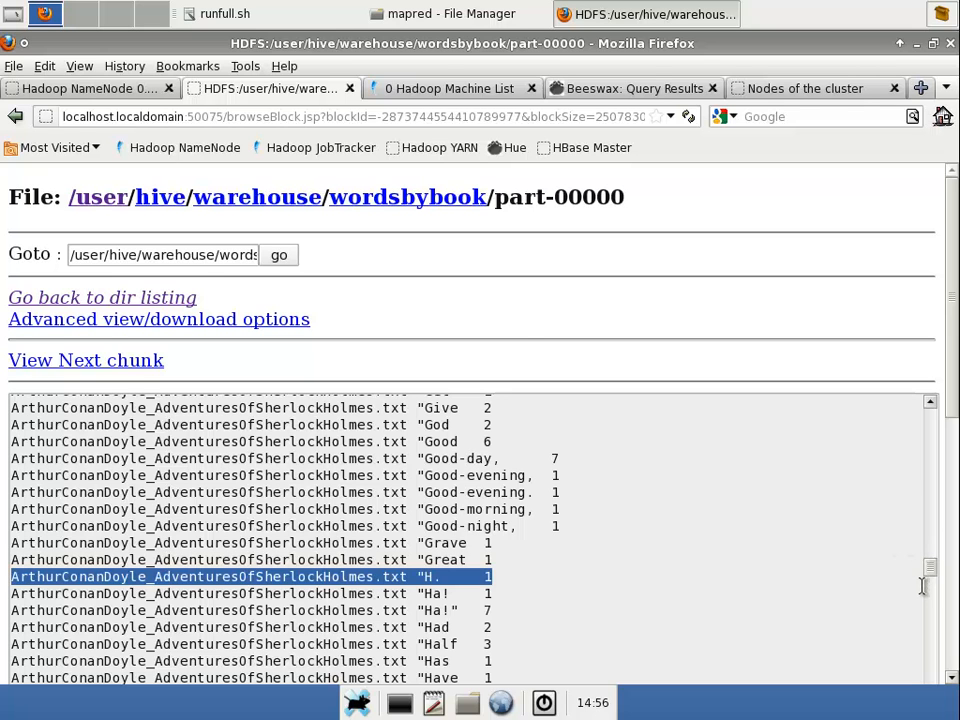
pyautogui.scroll(-3)
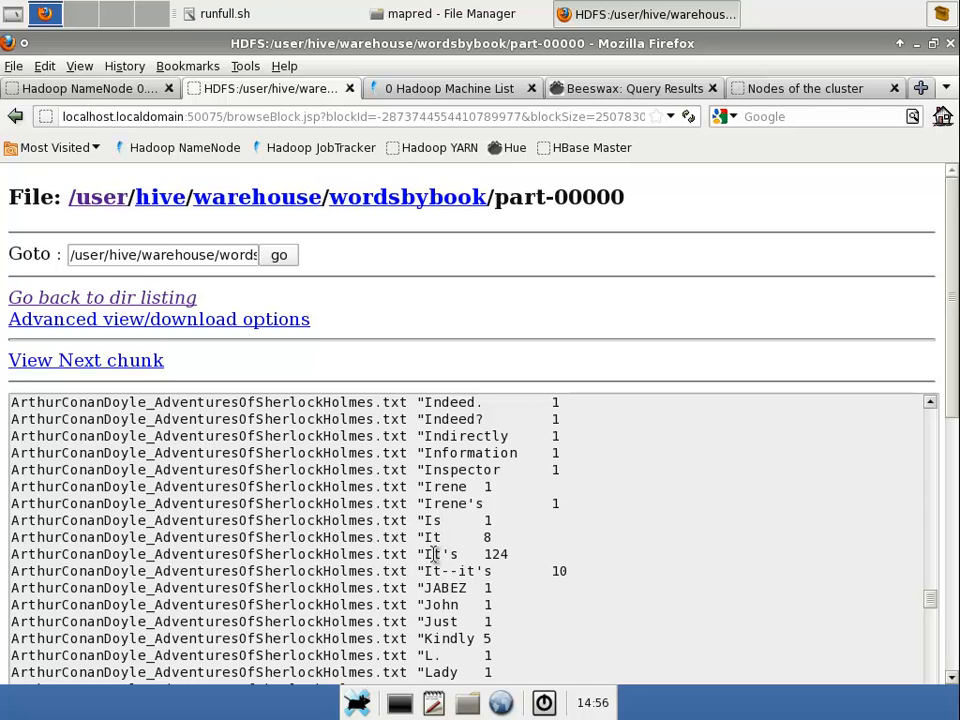
pyautogui.moveTo(909, 595)
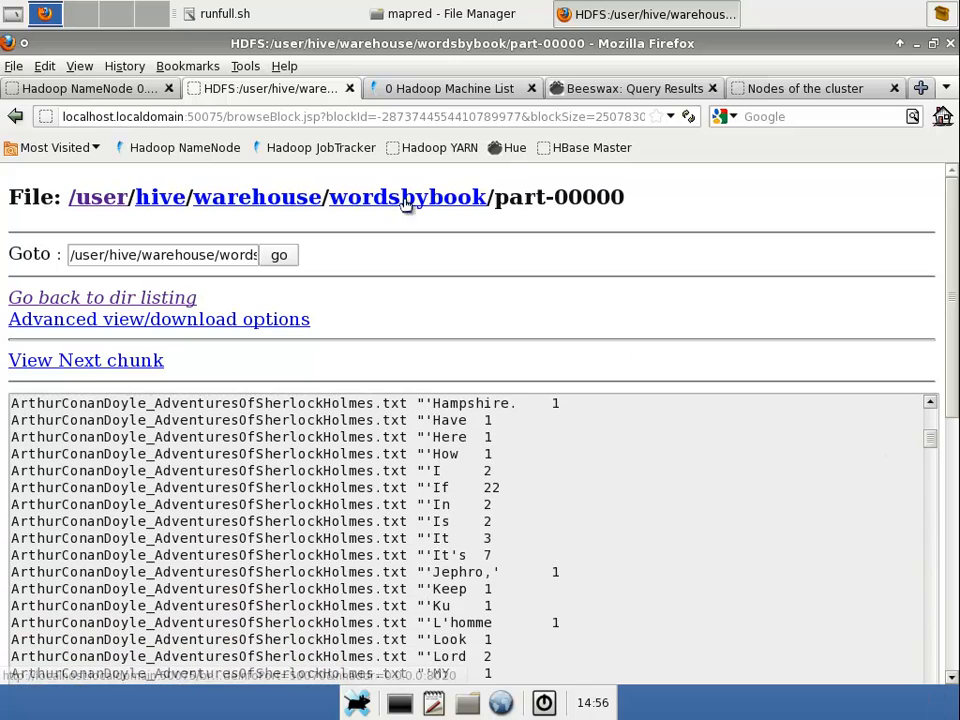
pyautogui.moveTo(452, 647)
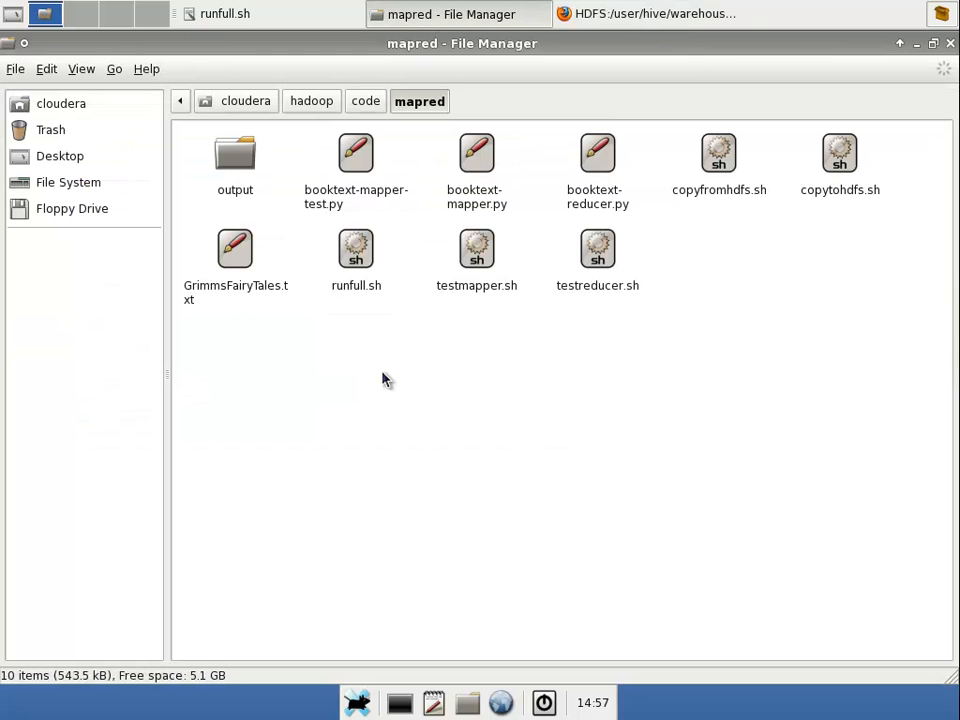
# Go from the code folder into hive and open HiveCommand.txt in the editor
pyautogui.click(365, 101)
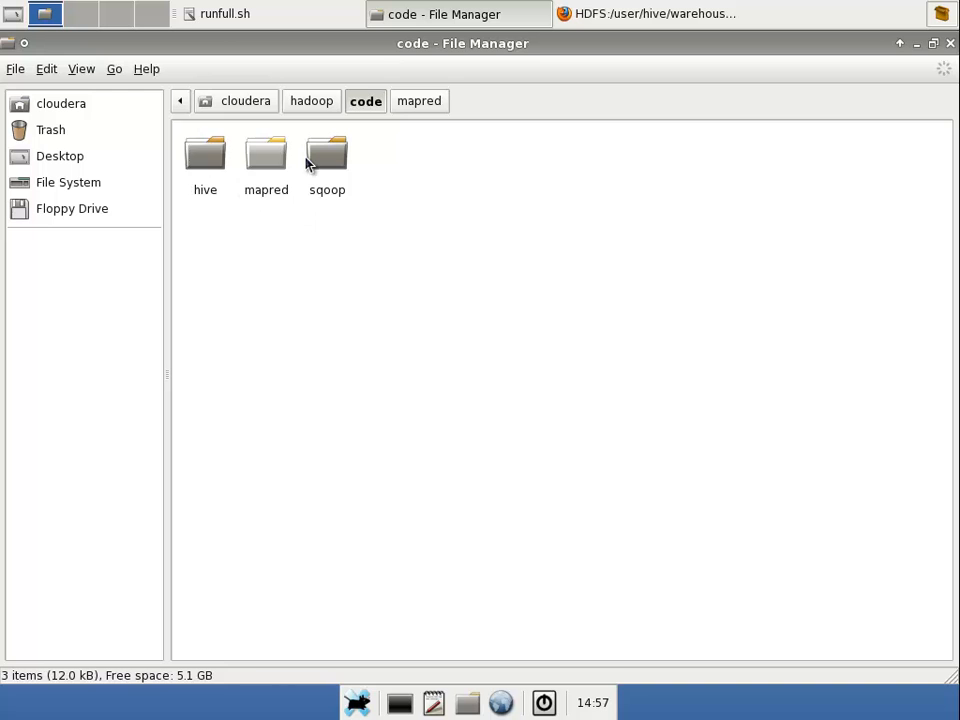
pyautogui.doubleClick(205, 155)
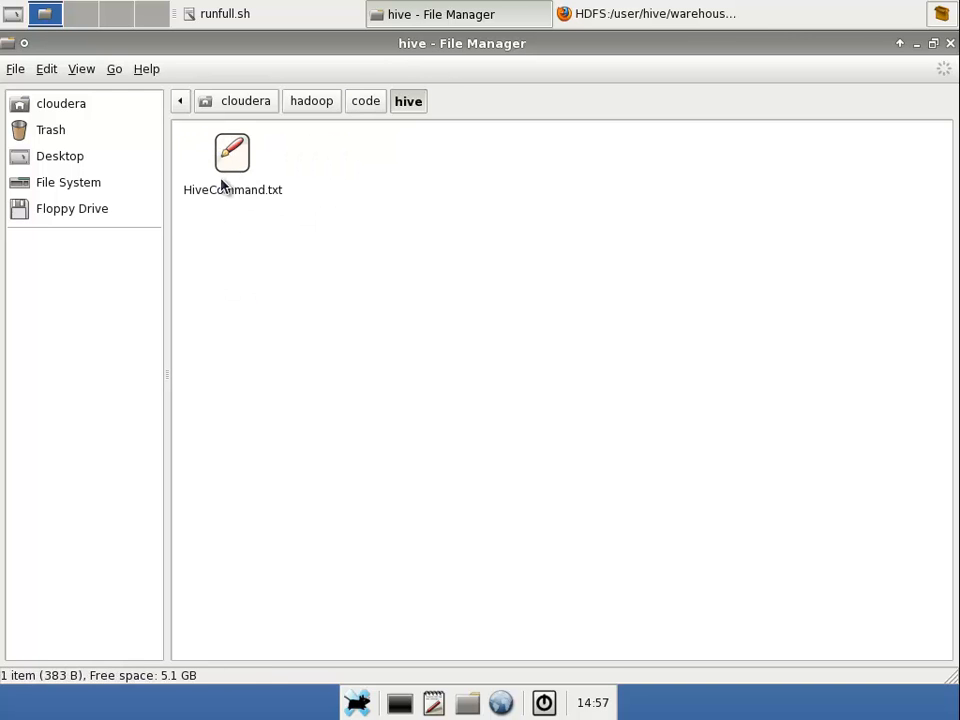
pyautogui.doubleClick(232, 152)
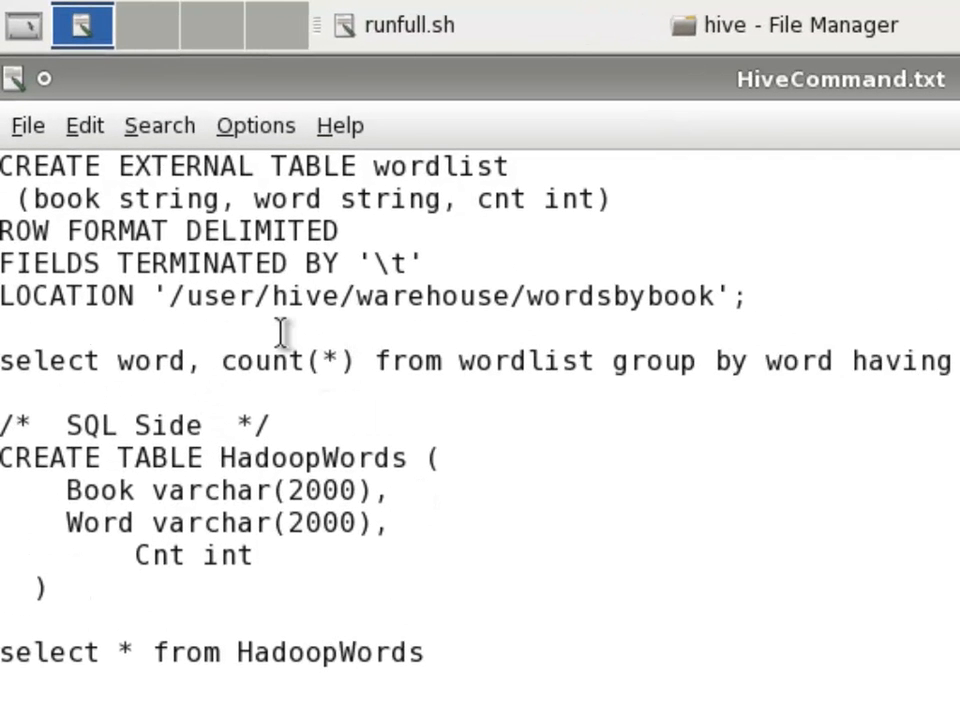
# Select the five-line CREATE EXTERNAL TABLE wordlist statement and review its wordsbybook location path
pyautogui.moveTo(10, 166); pyautogui.dragTo(740, 295)
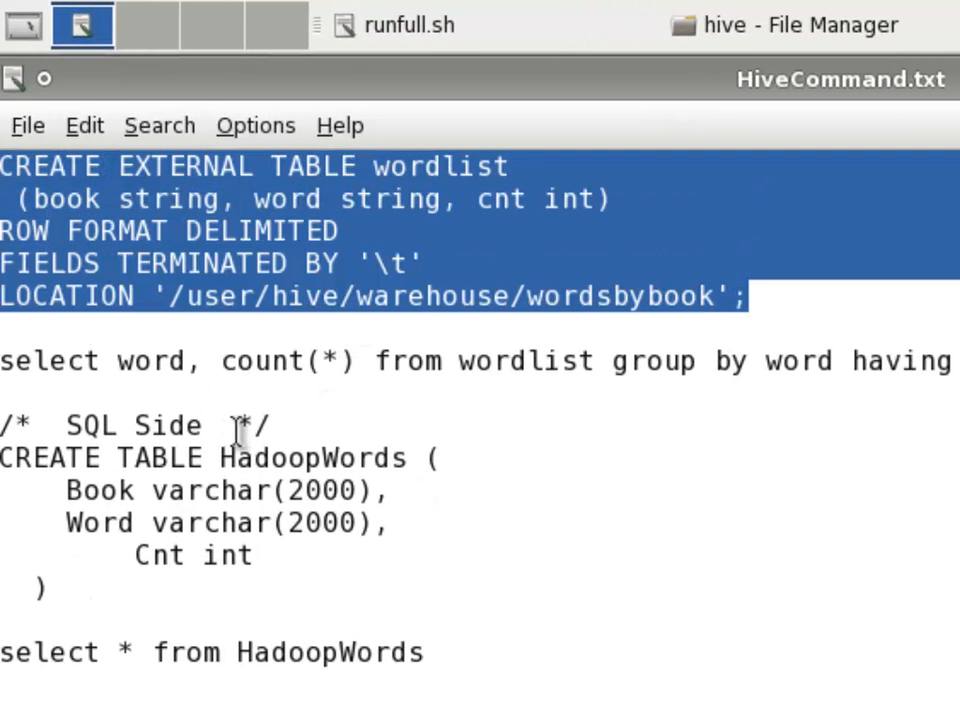
pyautogui.moveTo(316, 438)
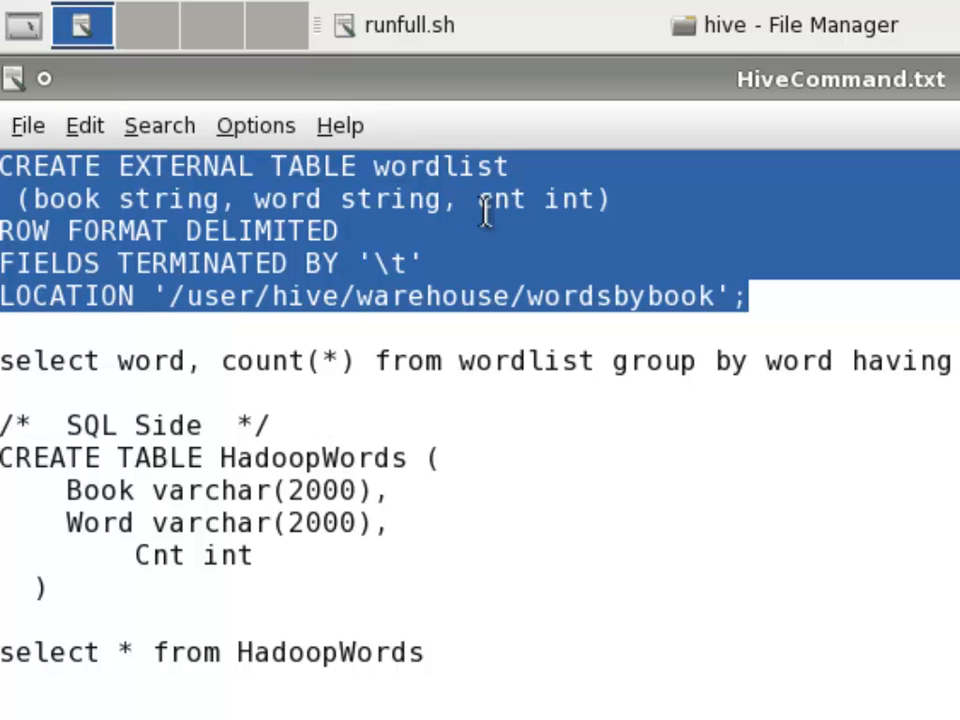
pyautogui.moveTo(258, 160)
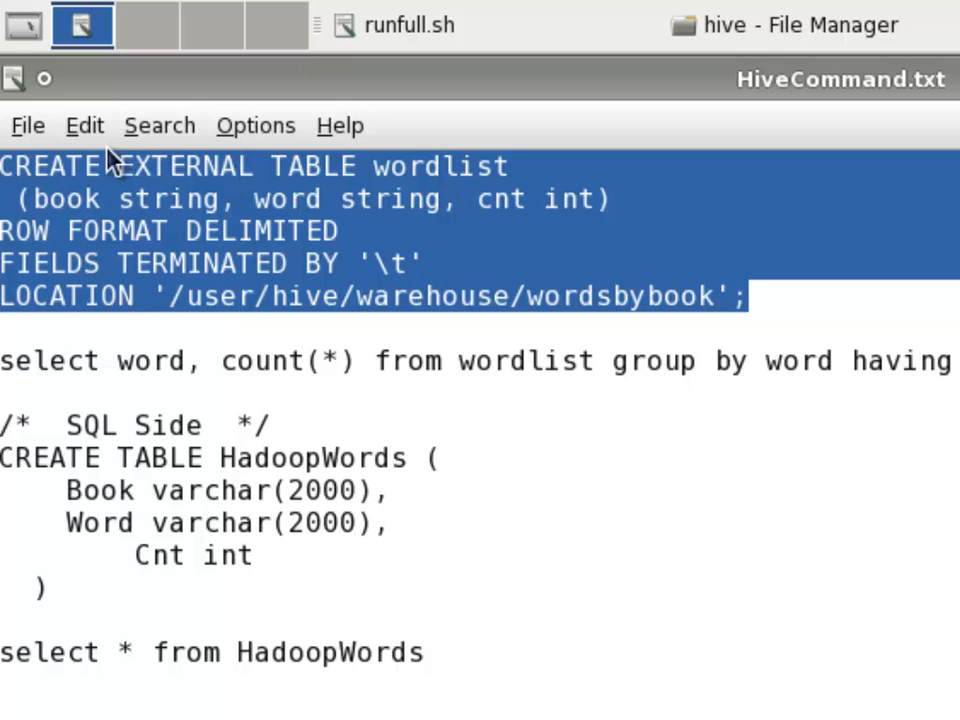
pyautogui.moveTo(122, 166)
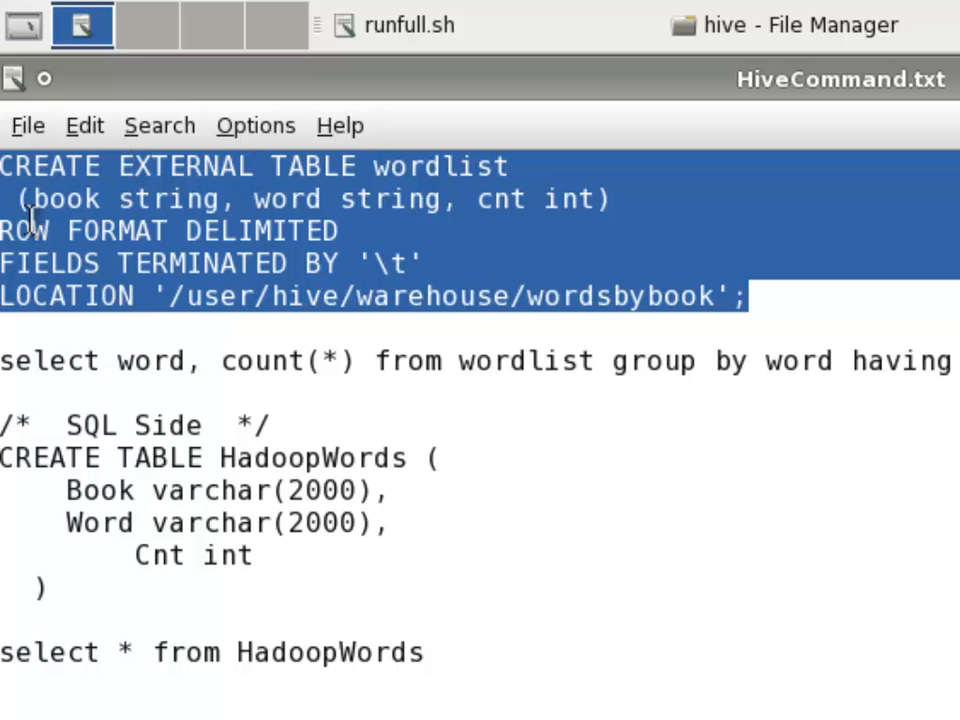
pyautogui.moveTo(138, 425)
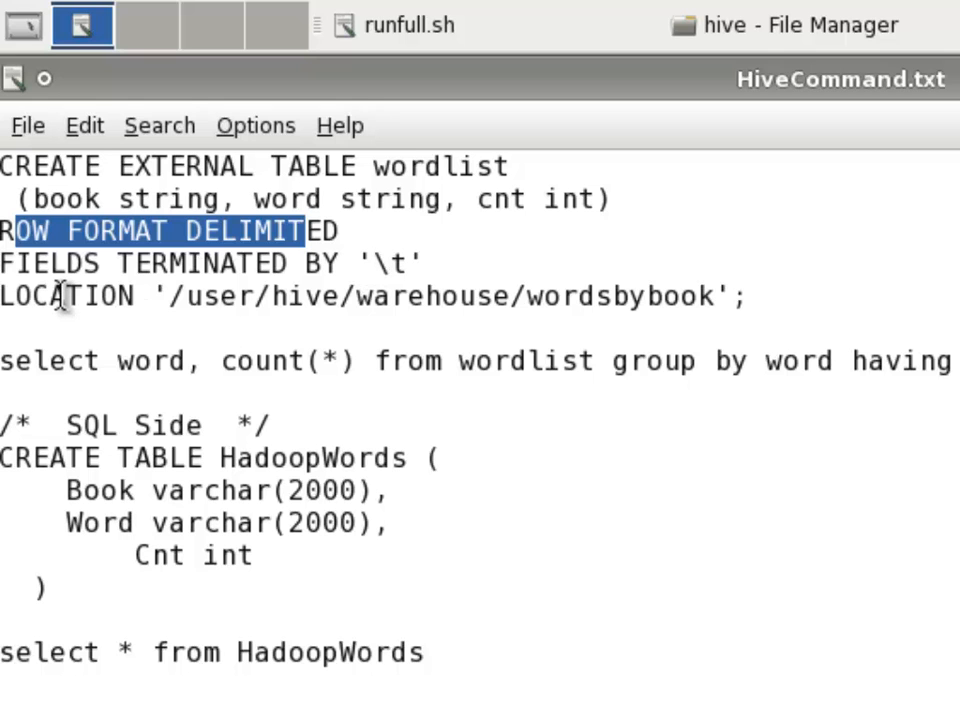
pyautogui.moveTo(65, 296); pyautogui.dragTo(575, 296)
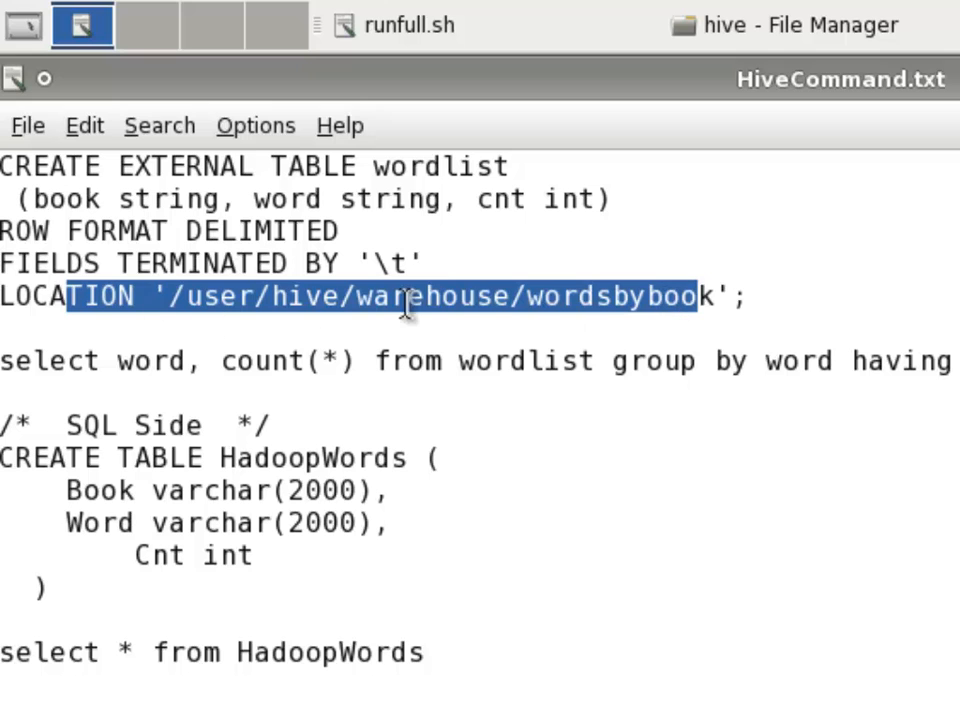
pyautogui.moveTo(328, 265)
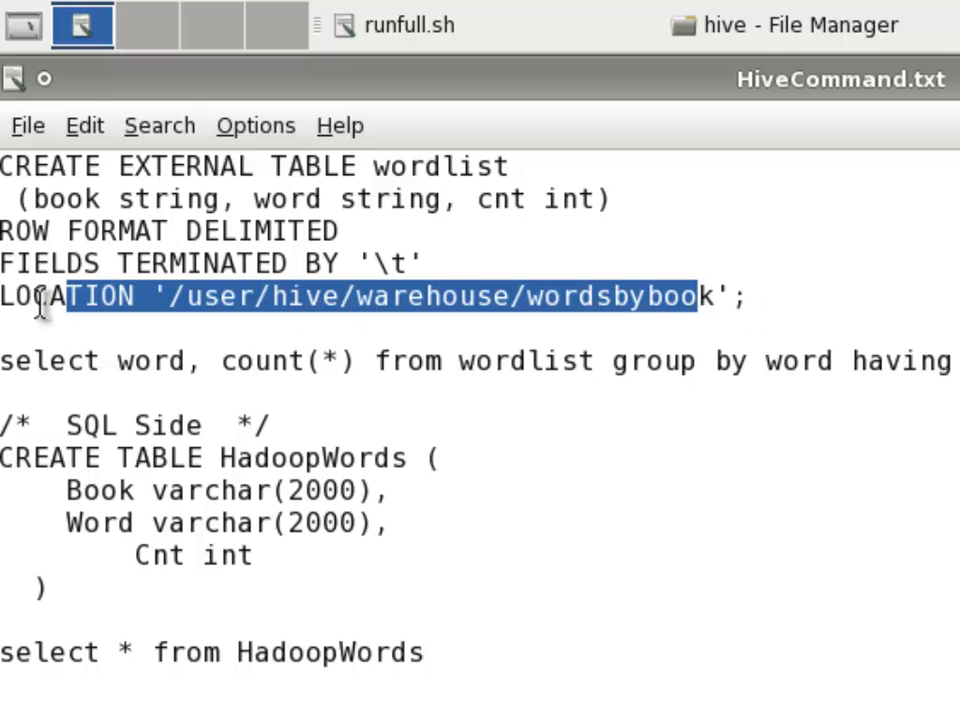
pyautogui.click(745, 295)
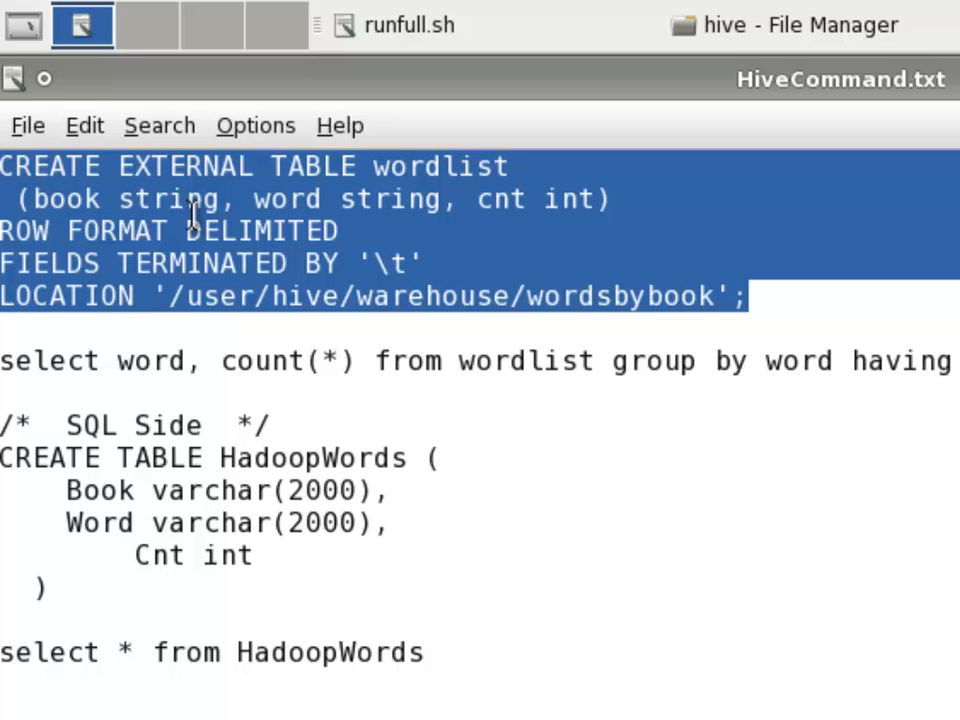
pyautogui.moveTo(540, 83)
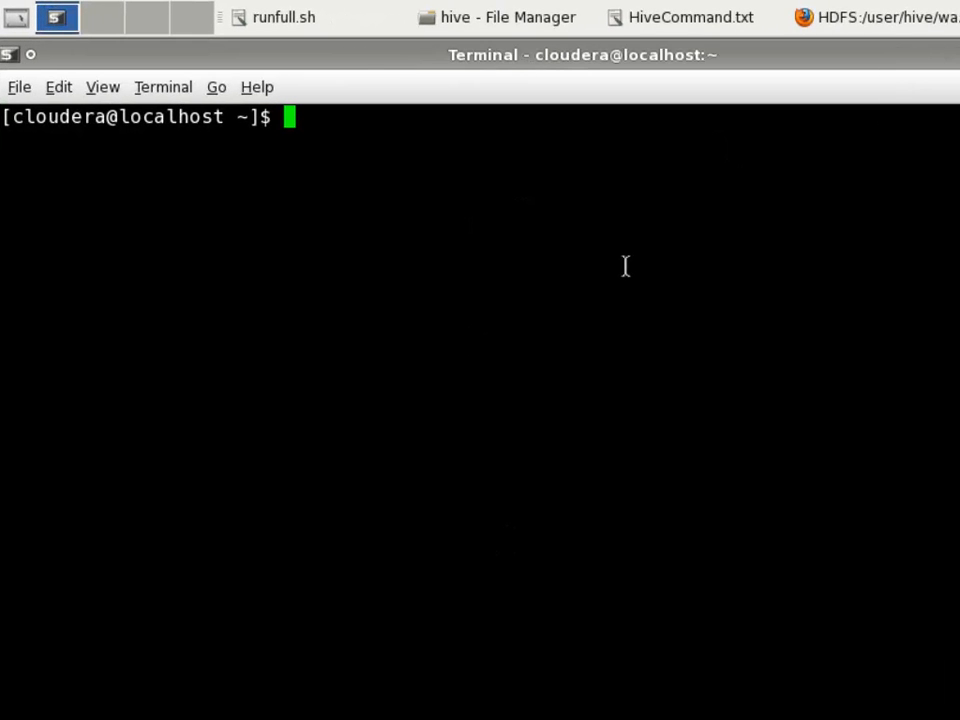
# Launch the hive shell and run show tables, which lists no tables
pyautogui.write('hive')
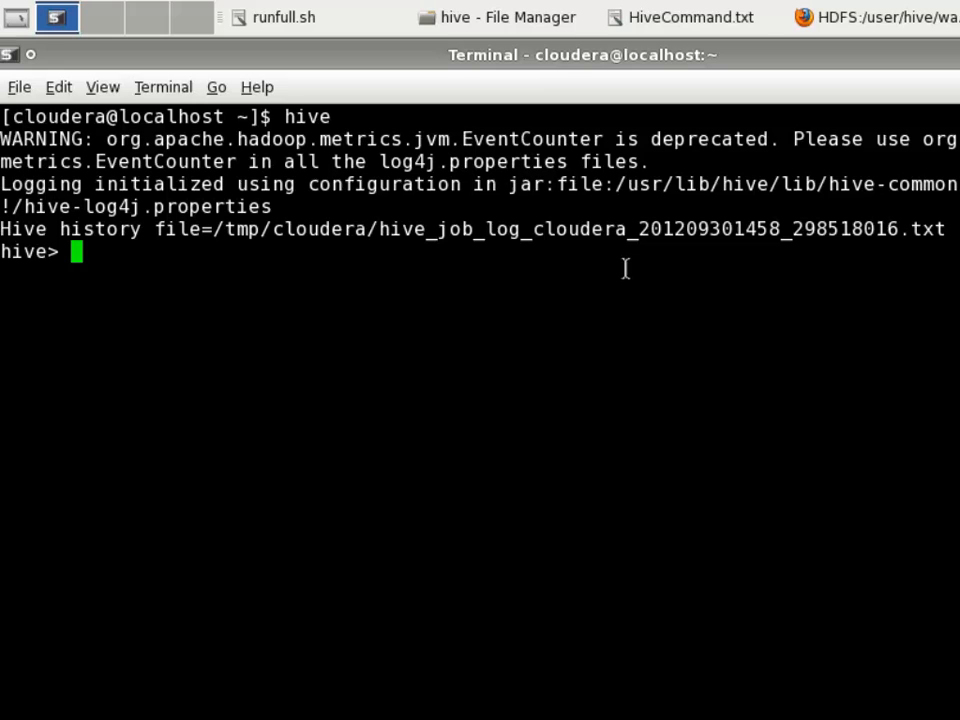
pyautogui.write('show tables;')
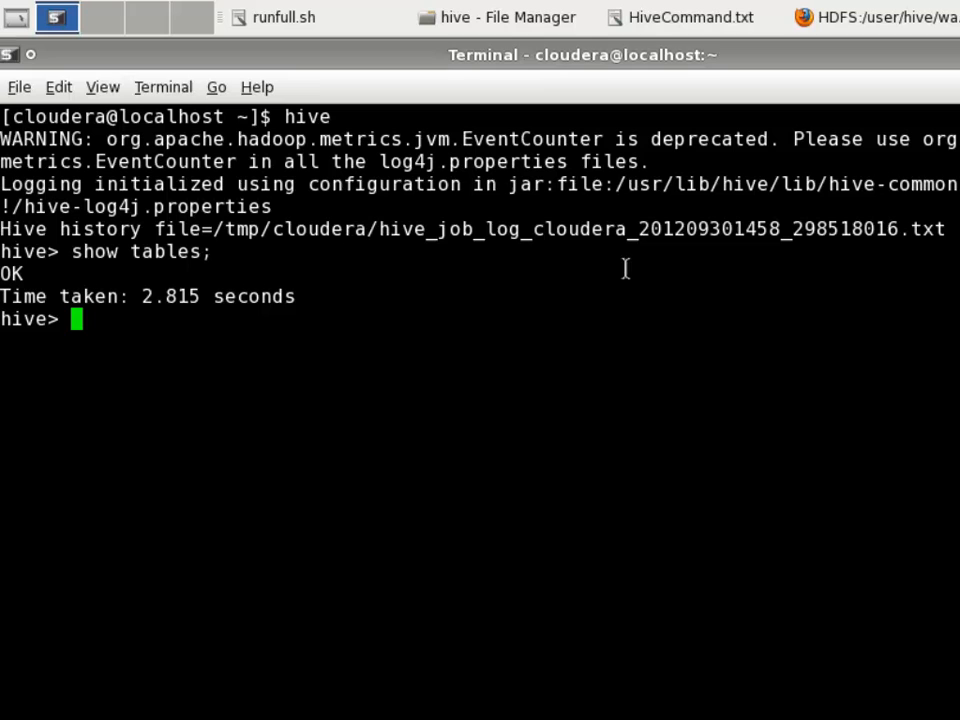
# Paste and run the CREATE EXTERNAL TABLE wordlist statement, then verify it with show tables
pyautogui.rightClick(665, 510)
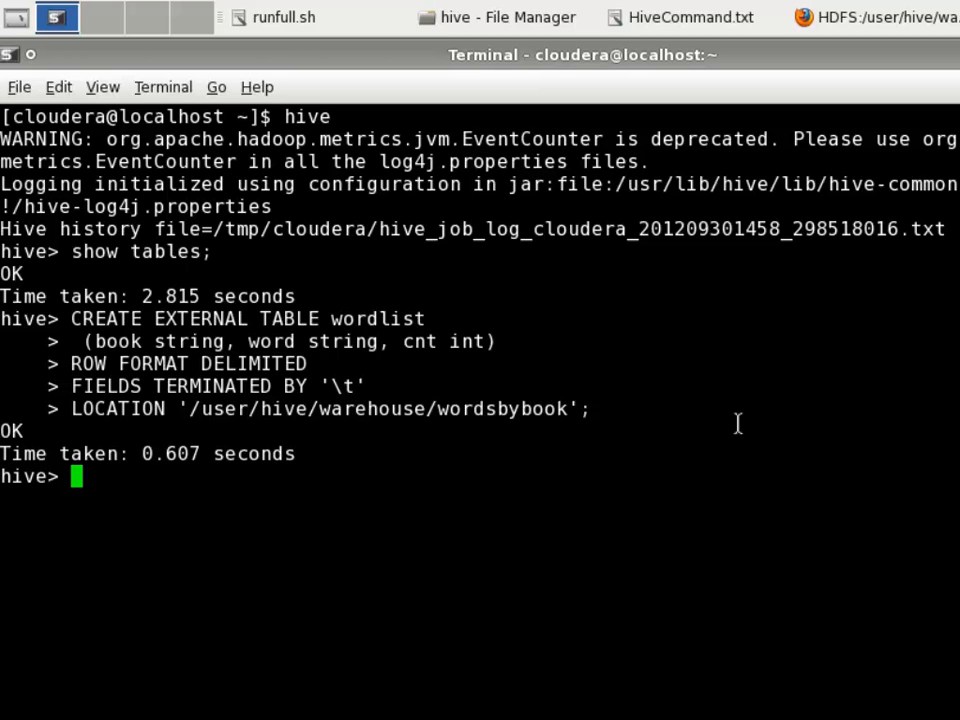
pyautogui.write('show tables;')
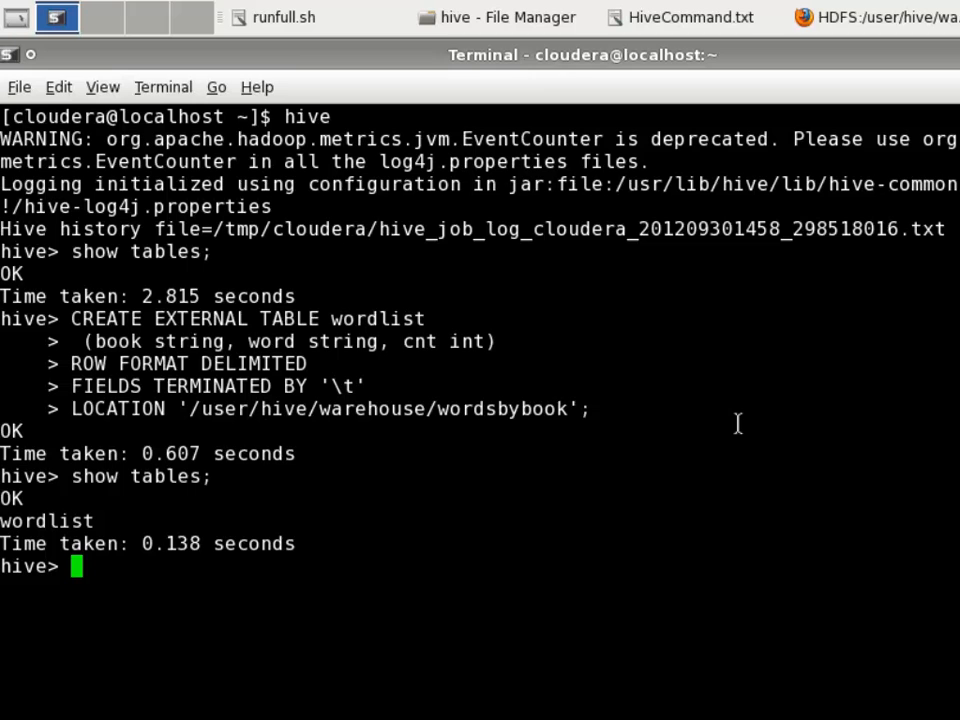
pyautogui.moveTo(792, 115)
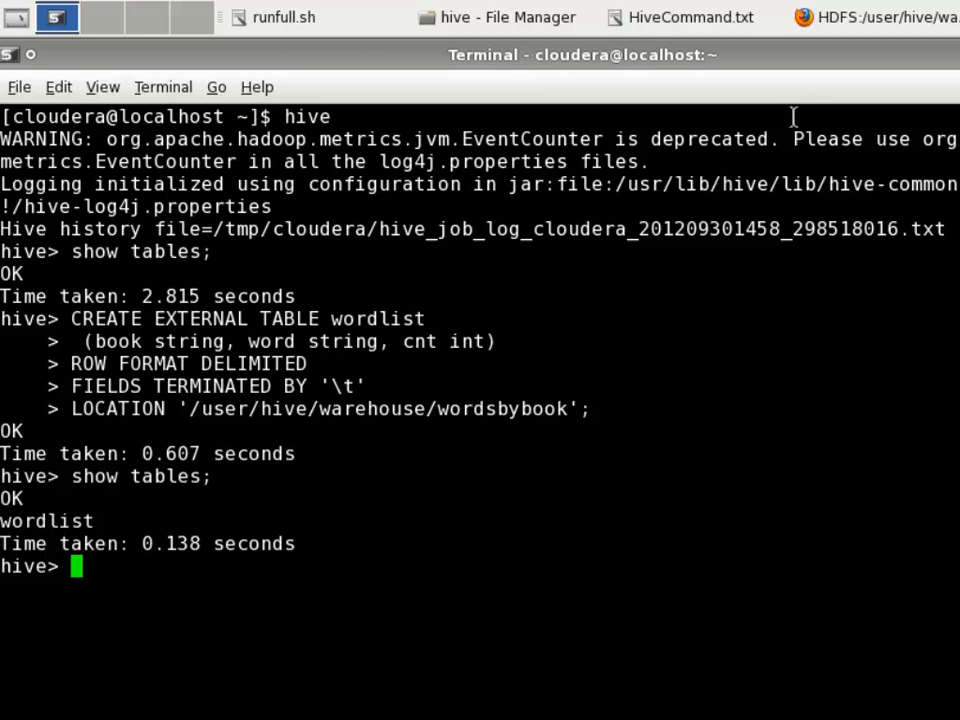
pyautogui.moveTo(657, 55)
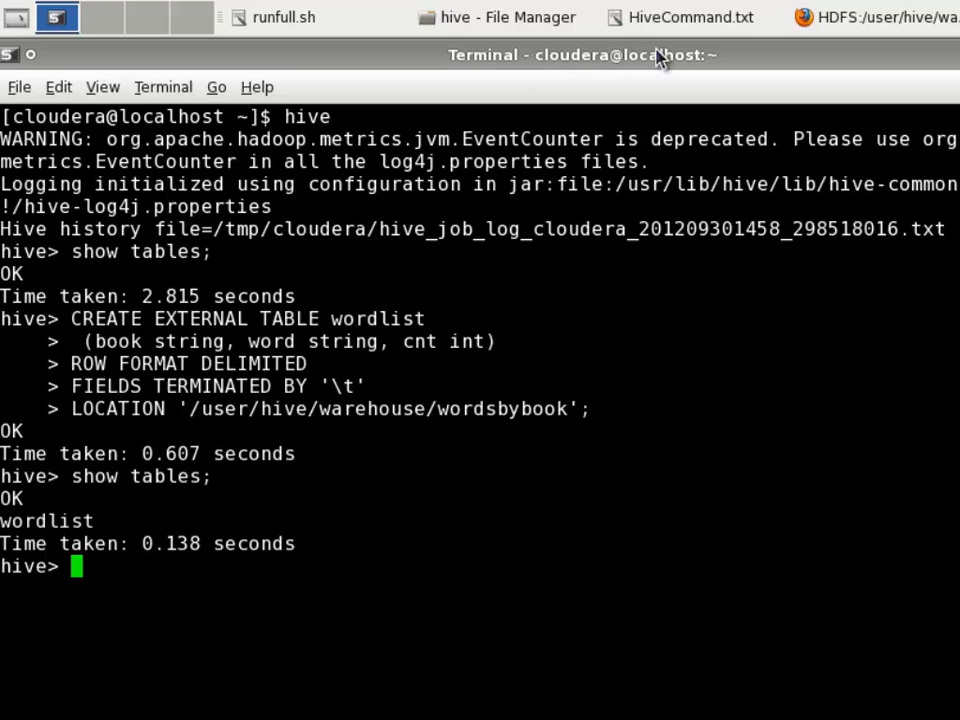
# Edit the HiveCommand.txt query threshold from count > 2 to count > 20
pyautogui.click(688, 17)
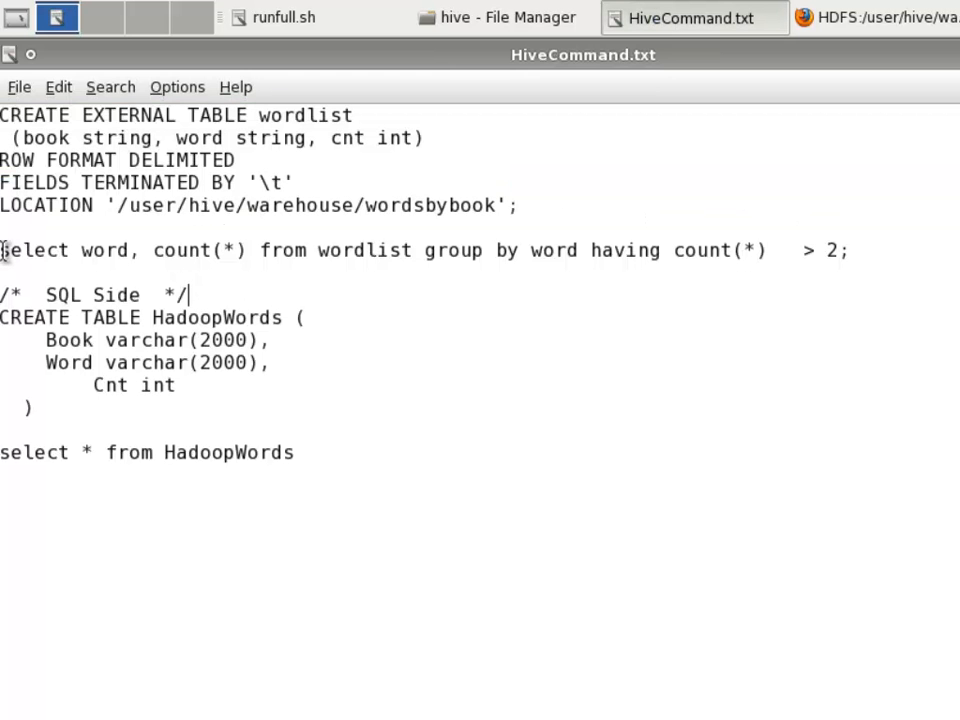
pyautogui.moveTo(0, 250); pyautogui.dragTo(375, 250)
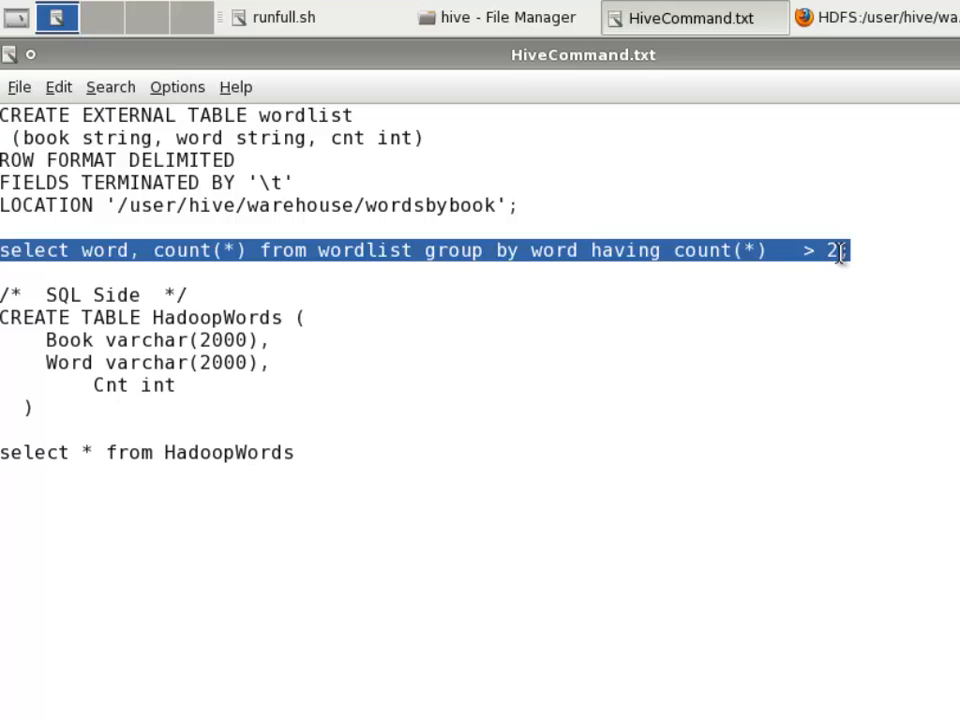
pyautogui.click(838, 250)
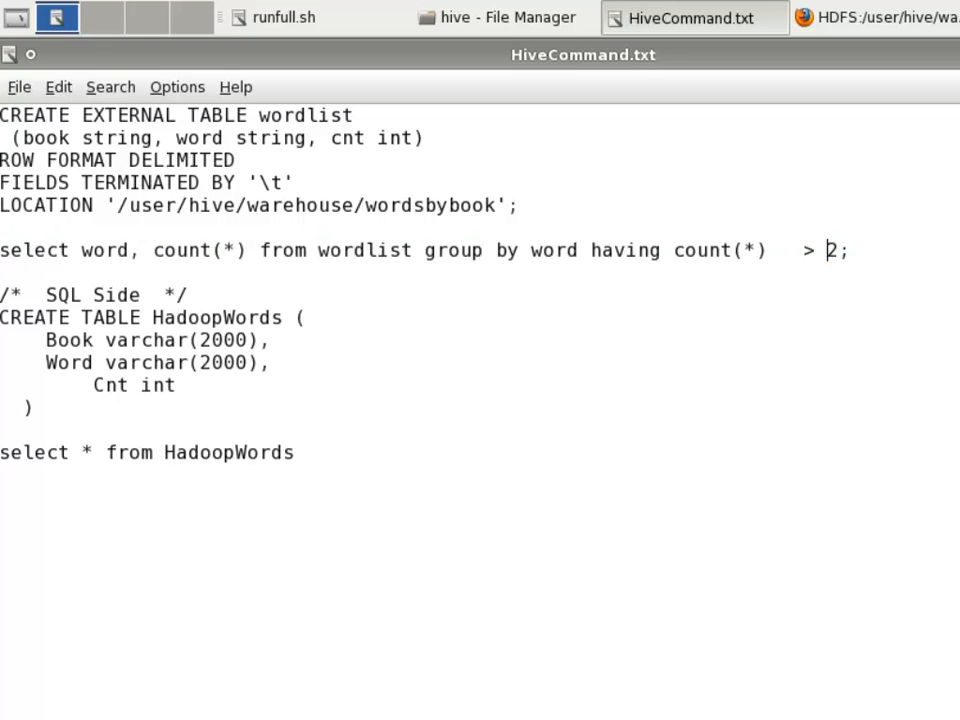
pyautogui.moveTo(880, 280)
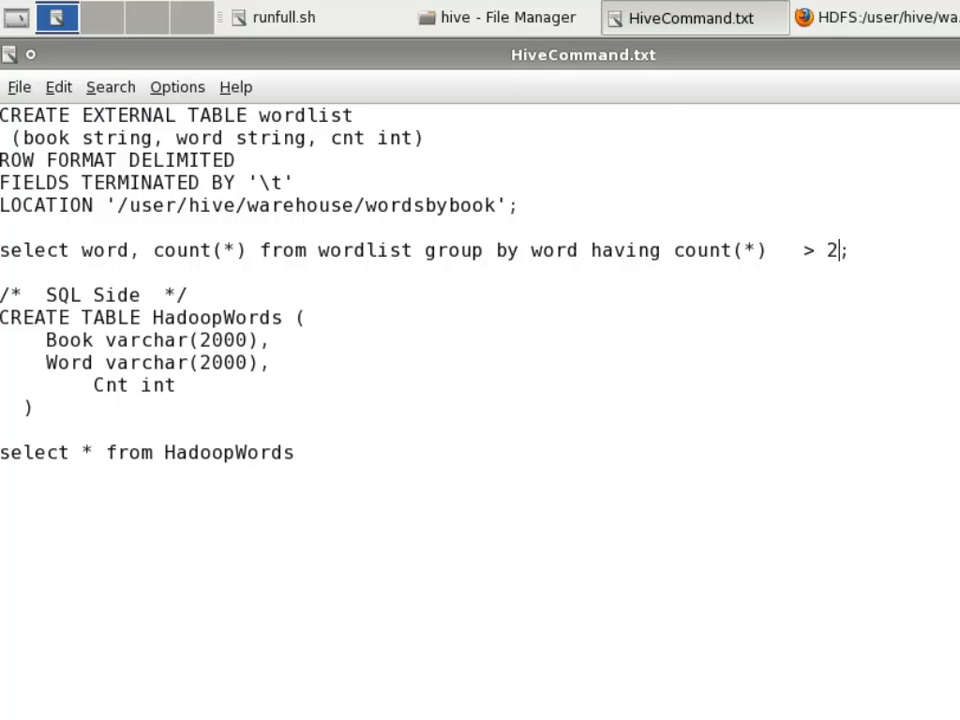
pyautogui.write('0')
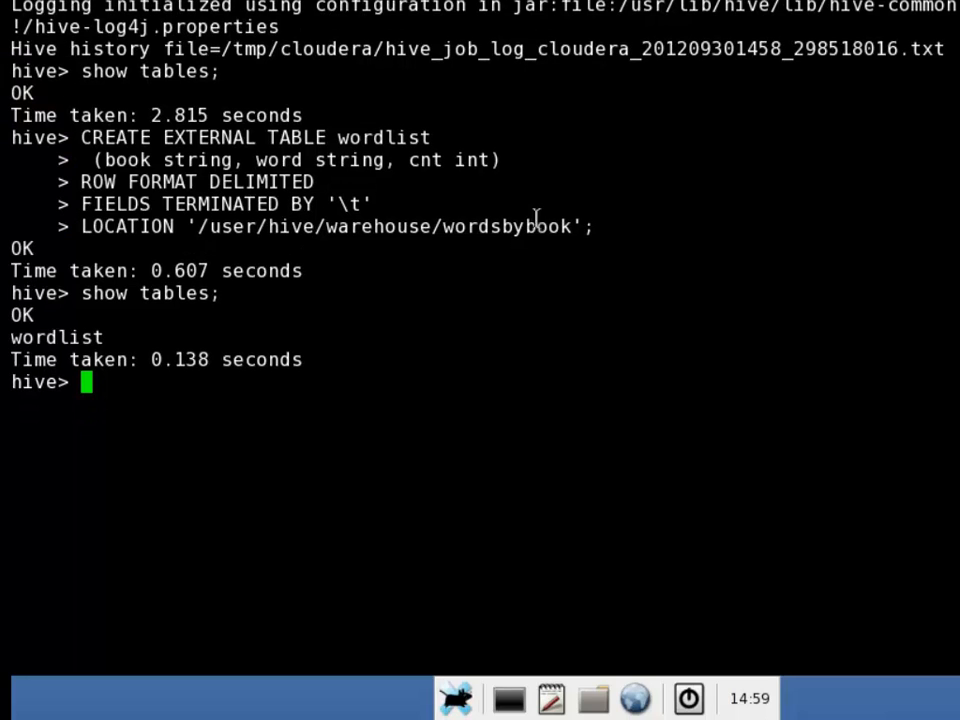
# Paste the select query with count > 20 into Hive and run it
pyautogui.rightClick(535, 218)
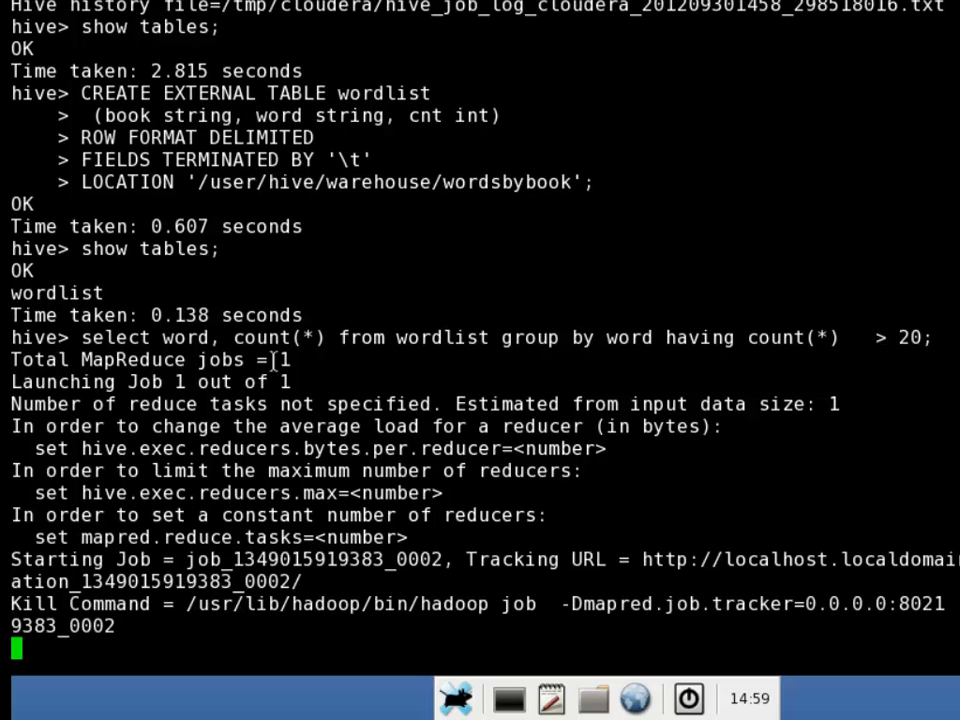
pyautogui.moveTo(248, 493)
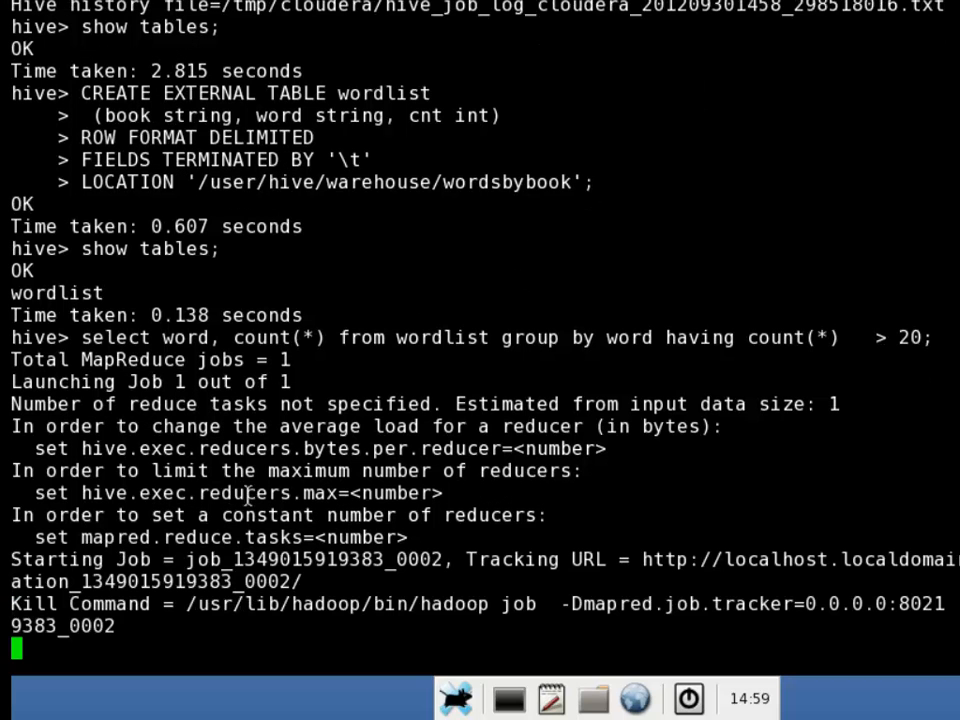
pyautogui.moveTo(795, 568)
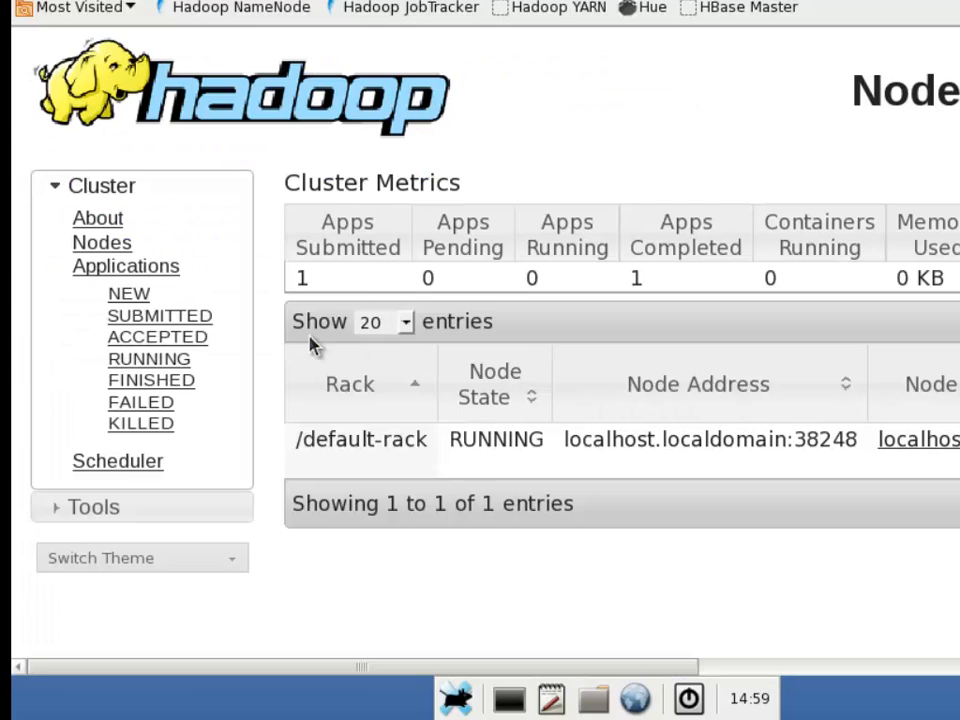
# Inspect the running word-count application and its ApplicationMaster page, then return to Terminal
pyautogui.click(148, 358)
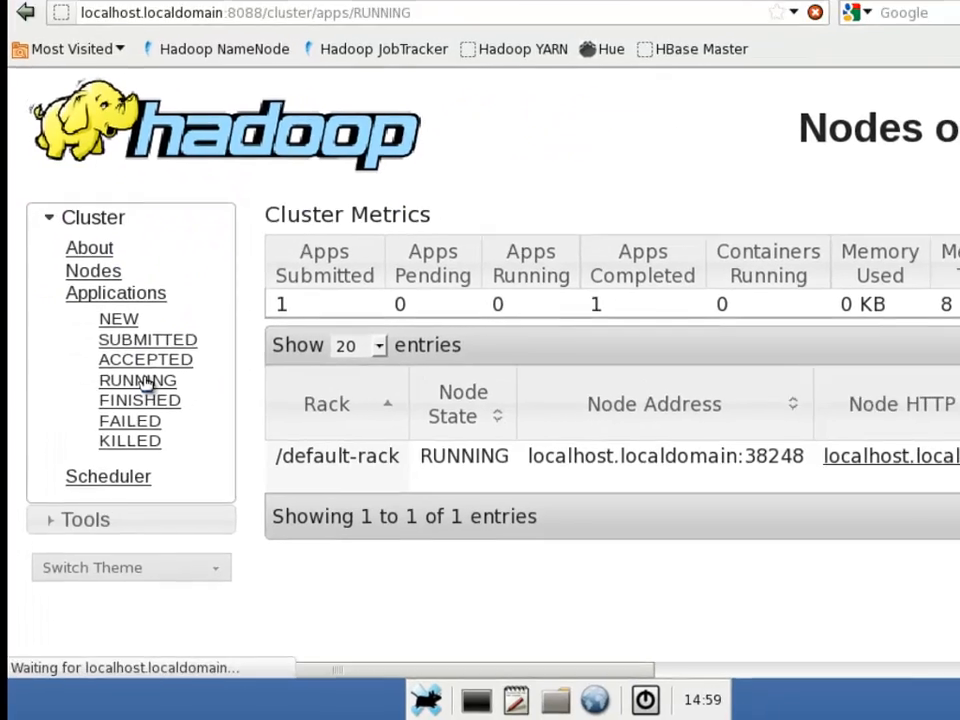
pyautogui.click(137, 380)
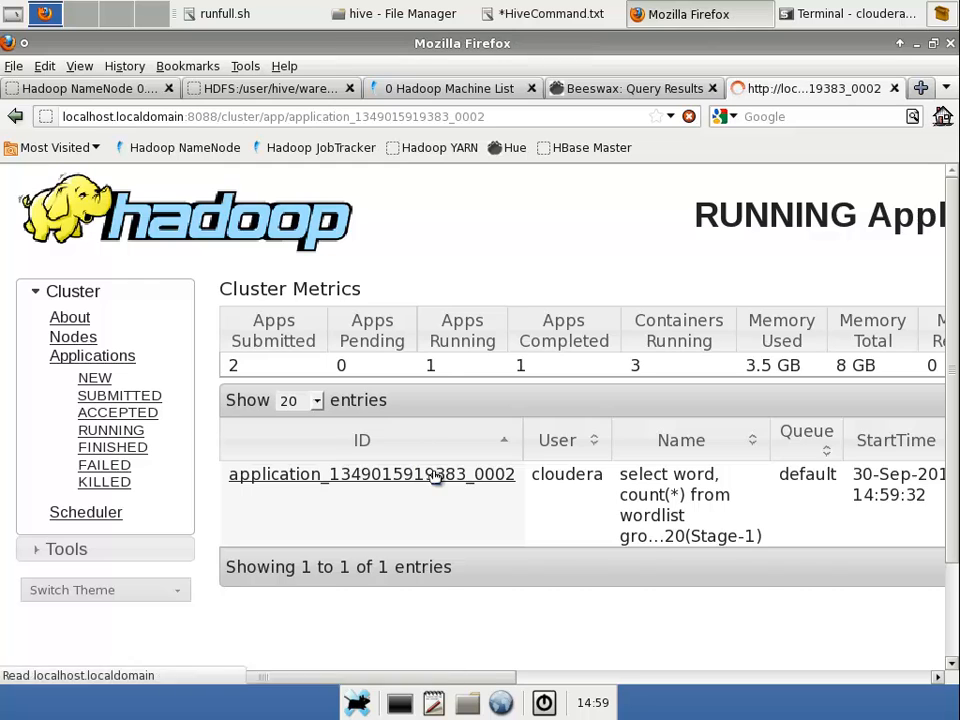
pyautogui.click(370, 474)
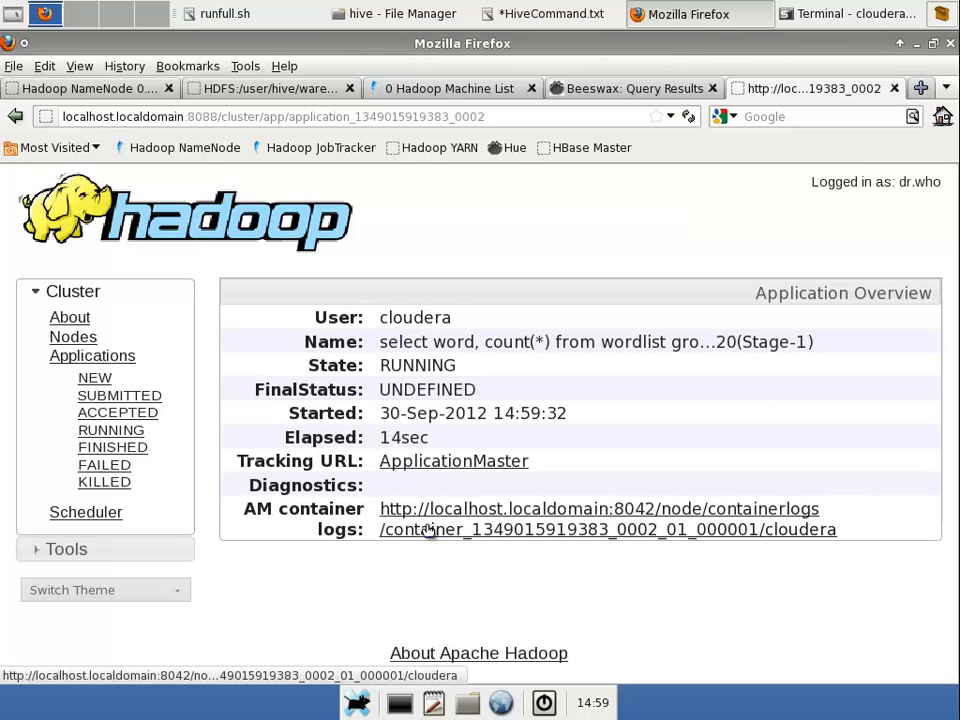
pyautogui.click(453, 461)
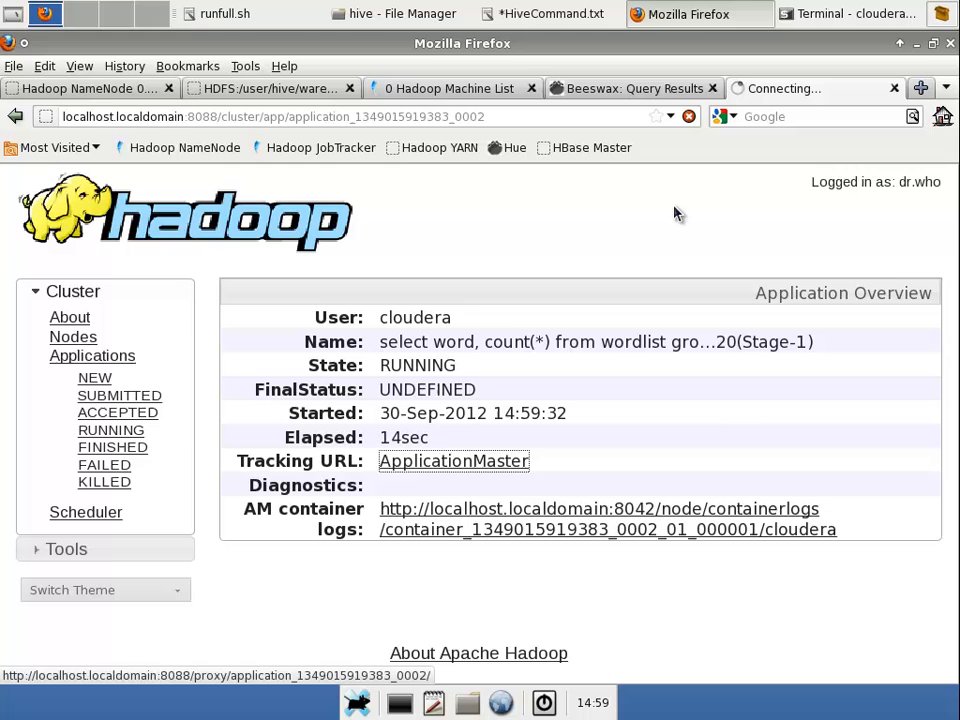
pyautogui.click(453, 461)
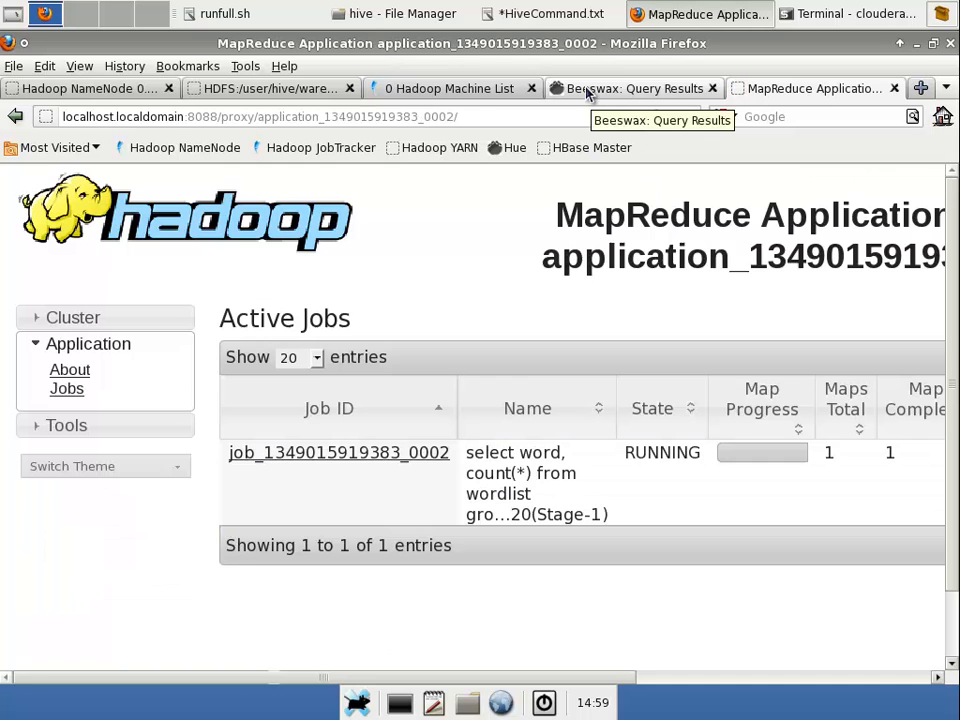
pyautogui.click(270, 88)
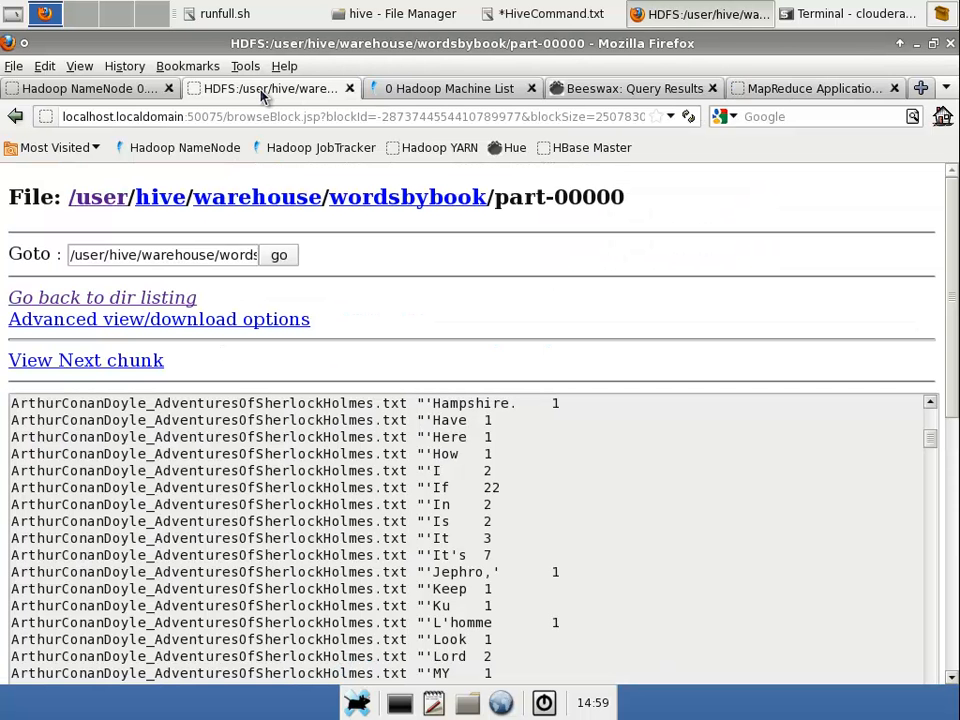
pyautogui.click(844, 13)
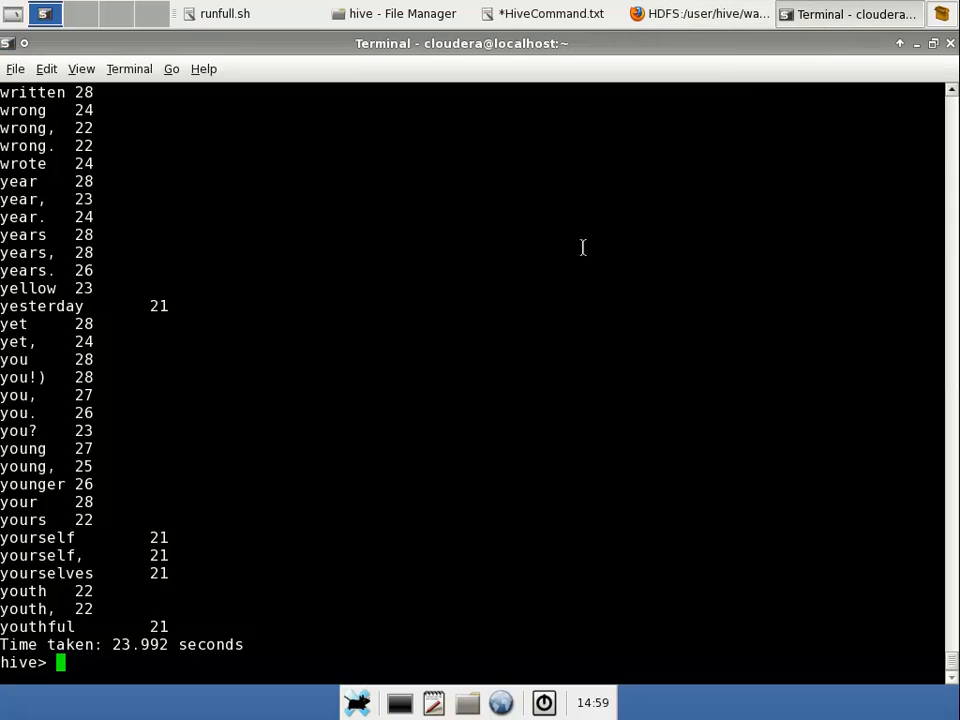
pyautogui.moveTo(63, 171)
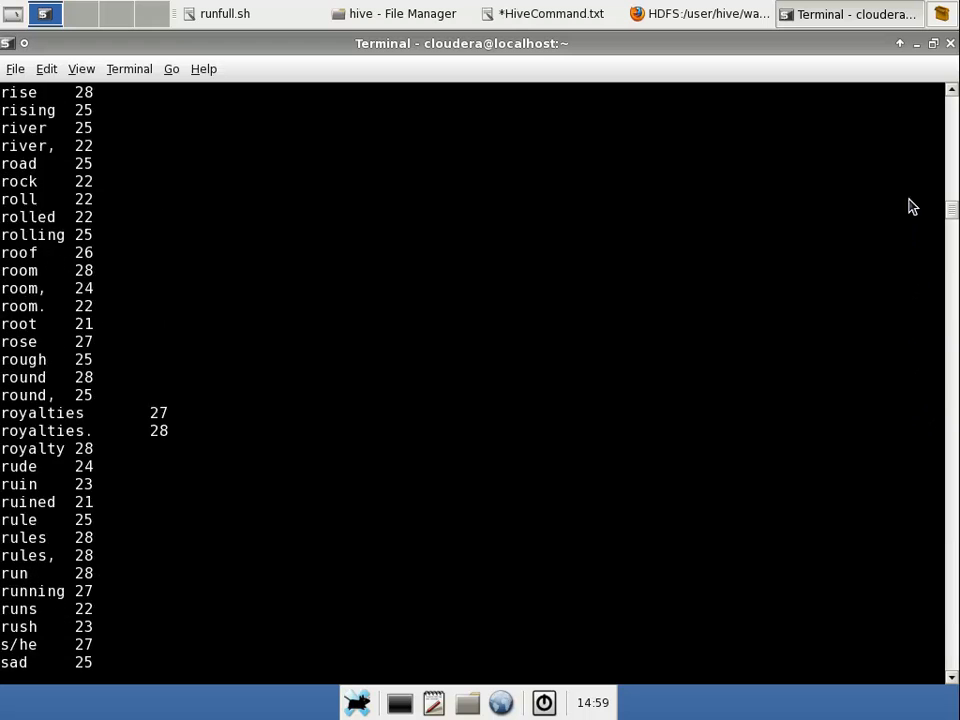
pyautogui.scroll(-3)
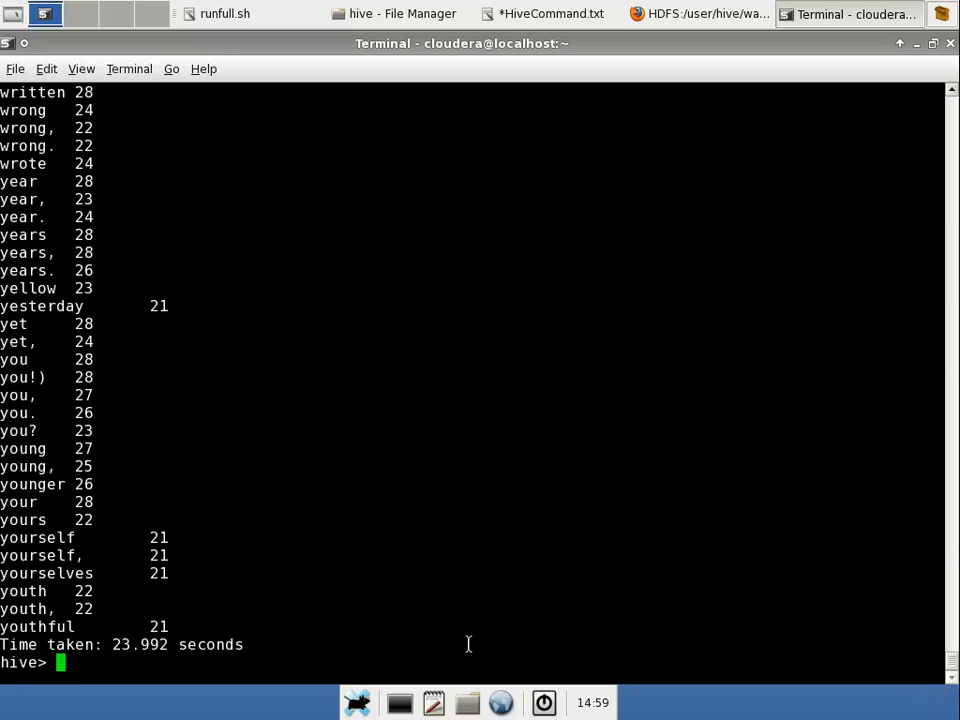
pyautogui.moveTo(95, 573)
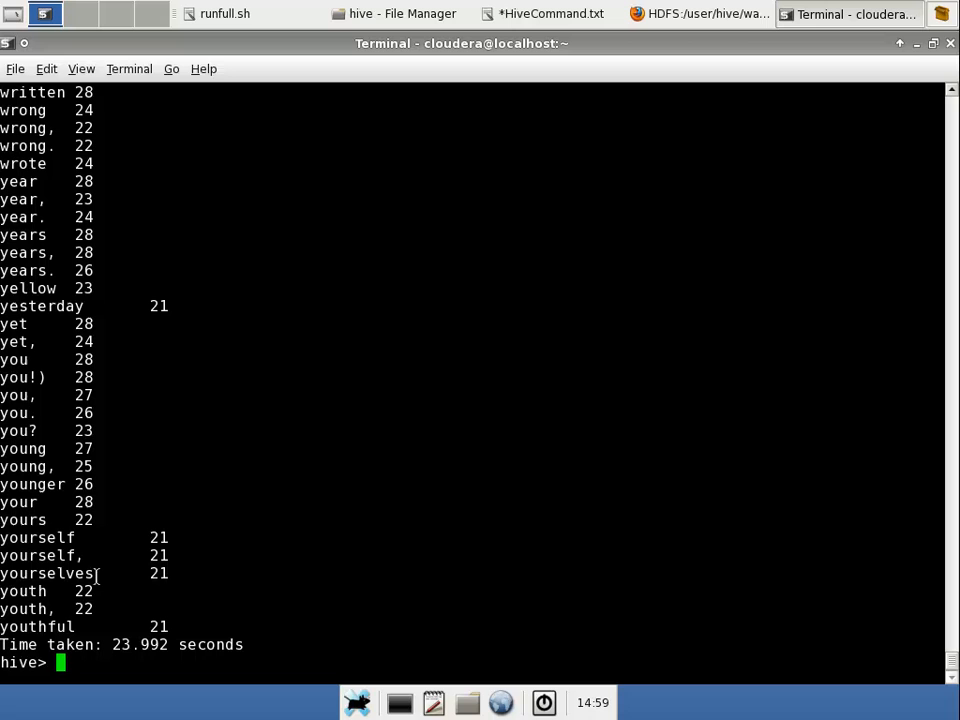